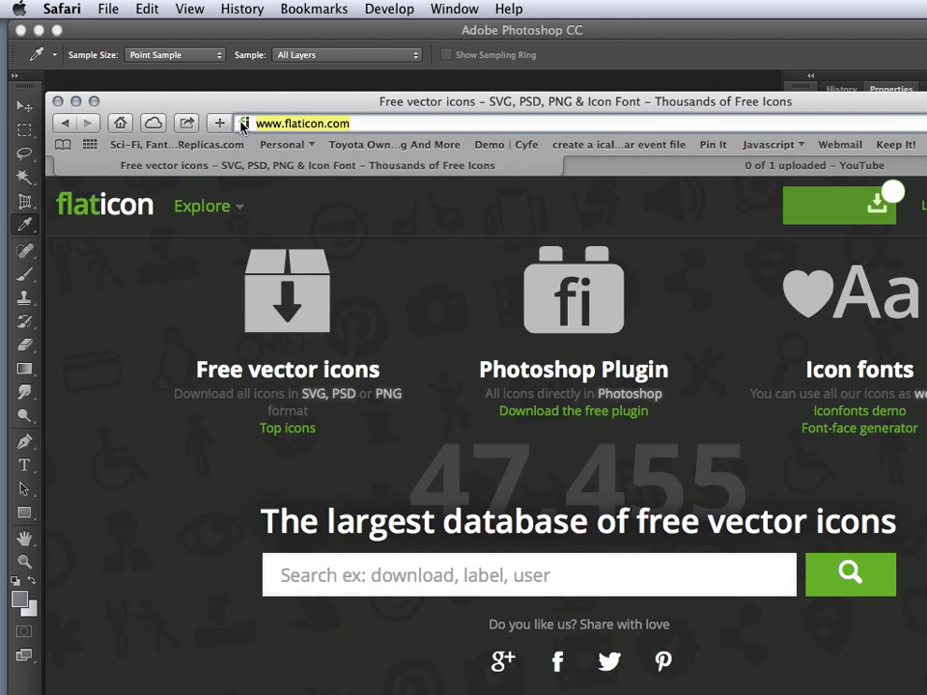
{"action": "mouse_move", "coordinate": [483, 299]}
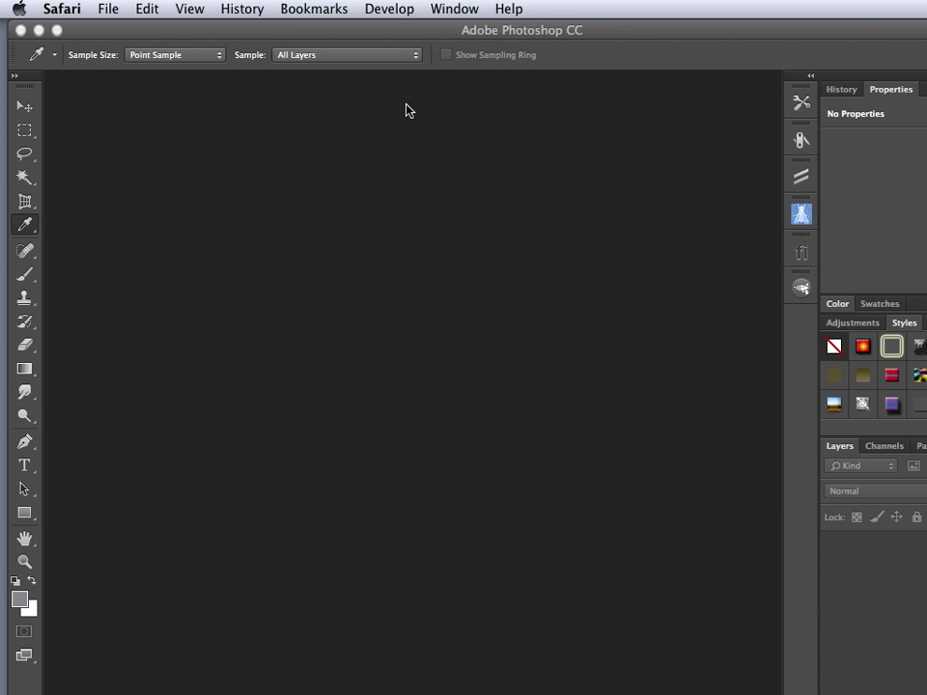
Create a new Untitled-1 document, 300 by 300 px at 150 ppi with a white background.
{"action": "left_click", "coordinate": [131, 8]}
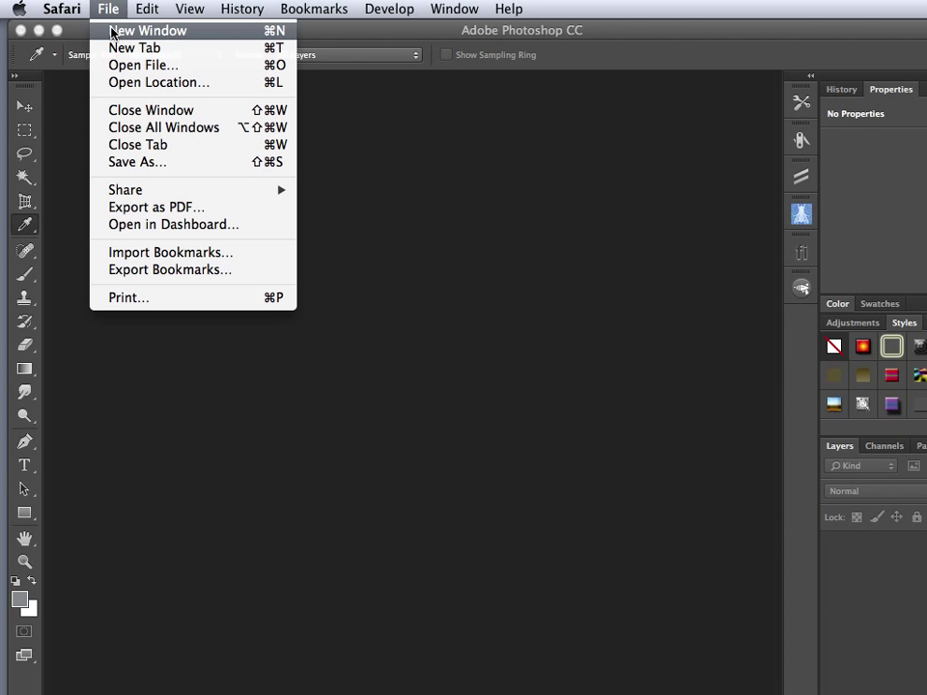
{"action": "left_click", "coordinate": [147, 8]}
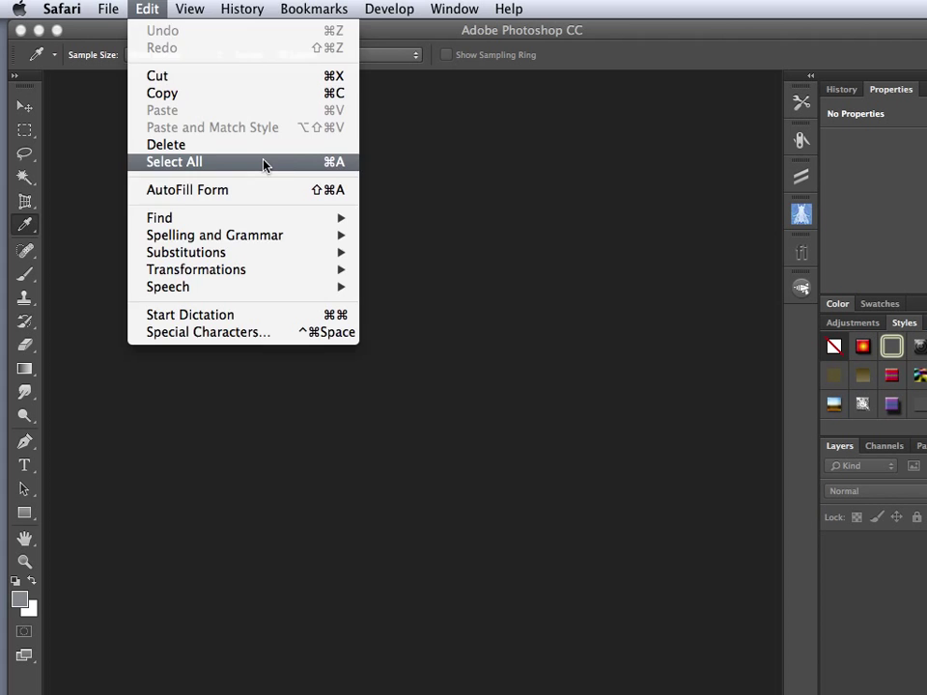
{"action": "left_click", "coordinate": [148, 8]}
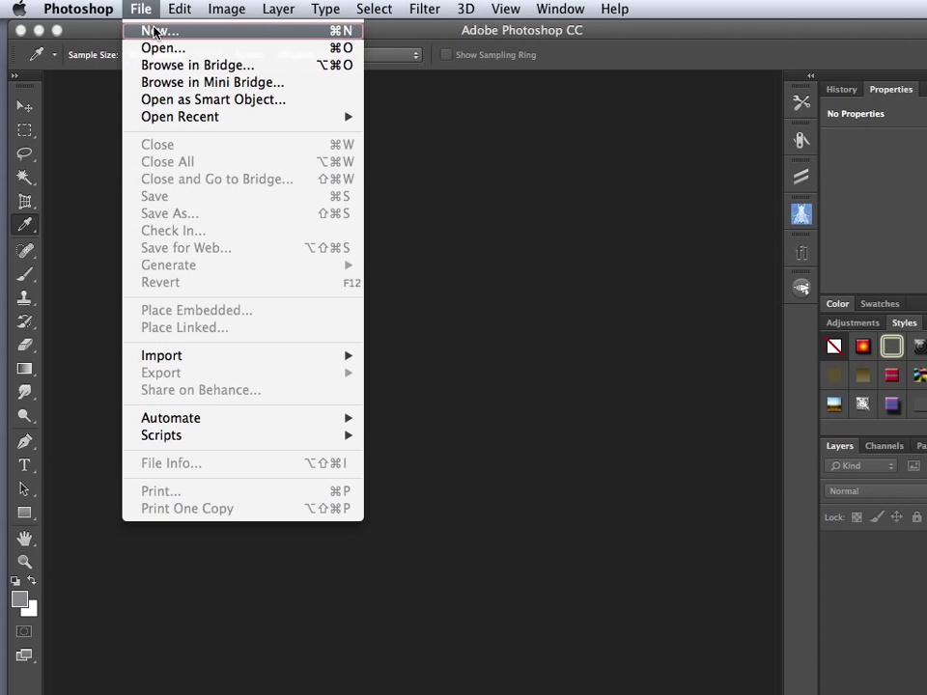
{"action": "left_click", "coordinate": [166, 31]}
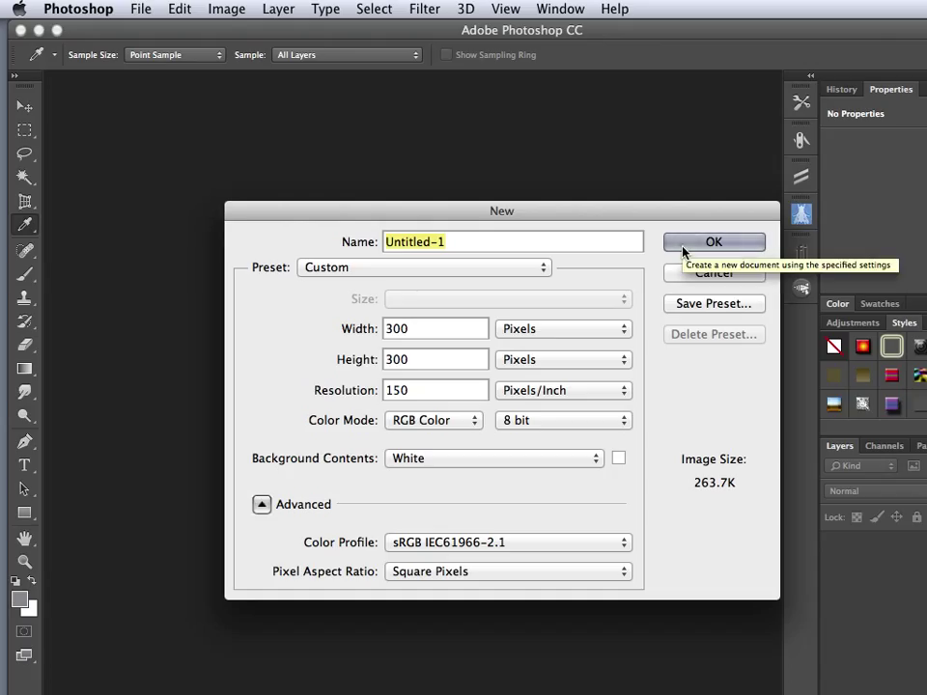
{"action": "left_click", "coordinate": [714, 241]}
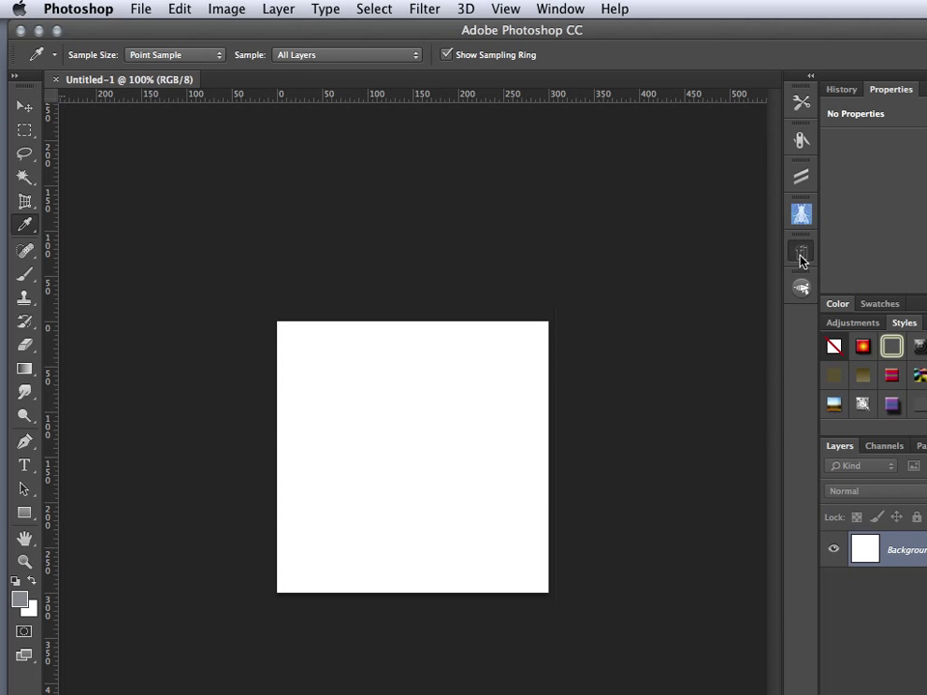
Search the Flaticon panel's free icons for "home" and browse the 283 results.
{"action": "left_click", "coordinate": [802, 253]}
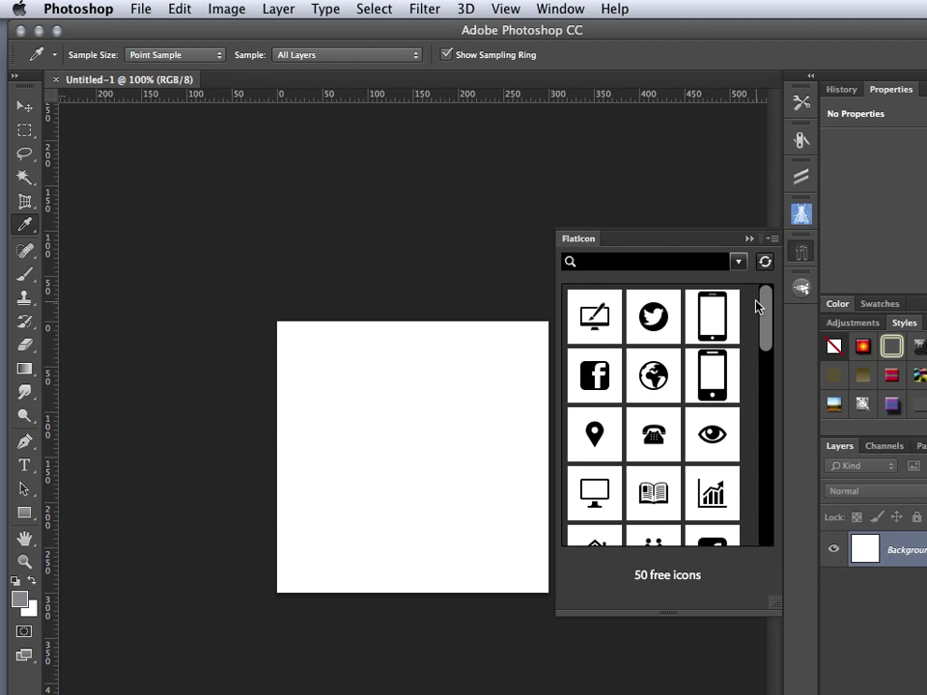
{"action": "scroll", "scroll_direction": "down", "scroll_amount": 3}
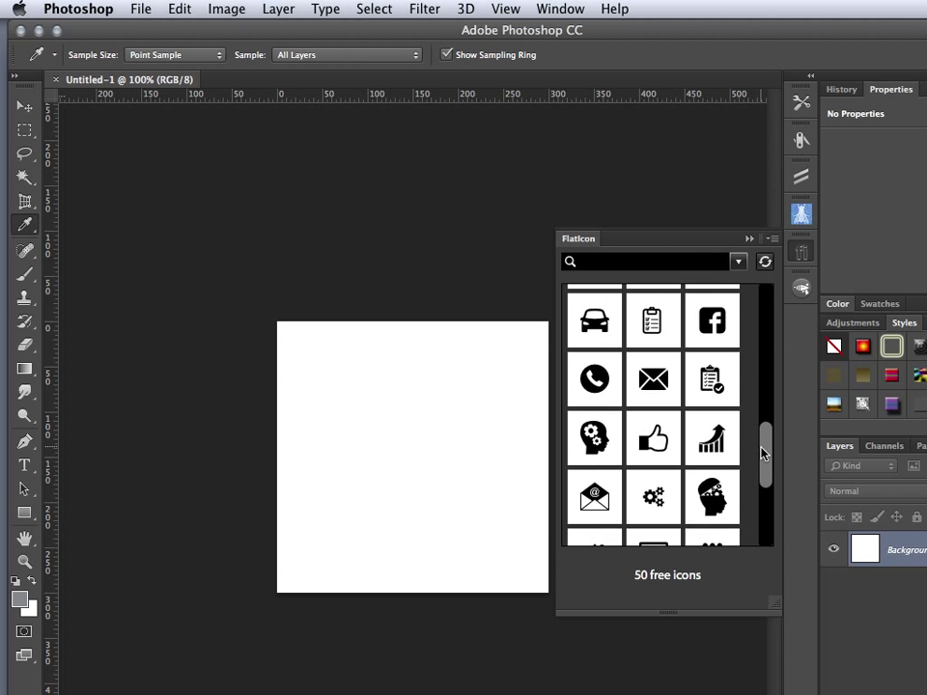
{"action": "scroll", "scroll_direction": "down", "scroll_amount": 3}
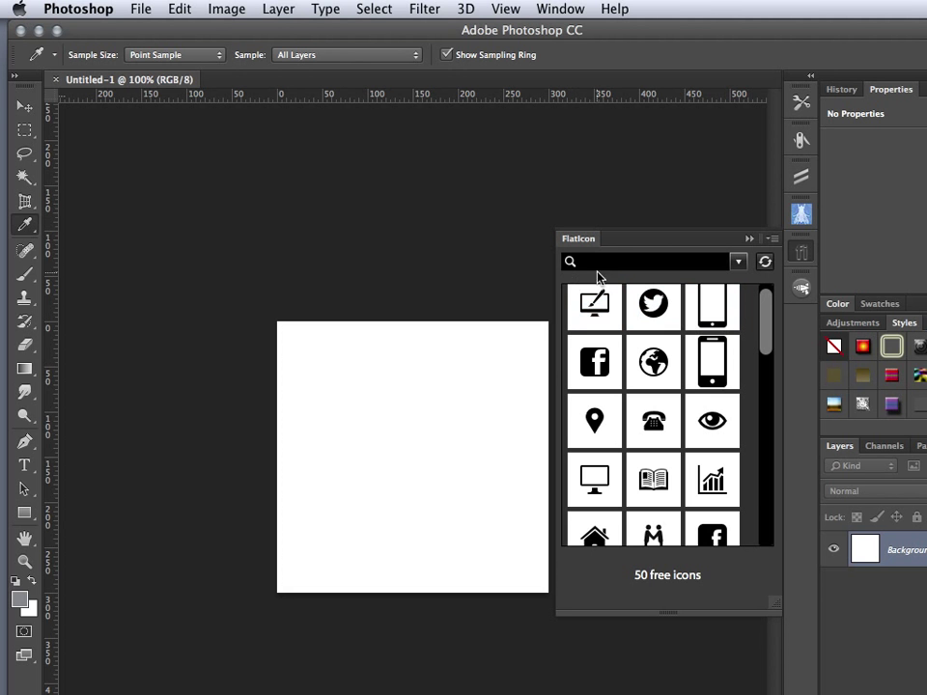
{"action": "left_click", "coordinate": [646, 262]}
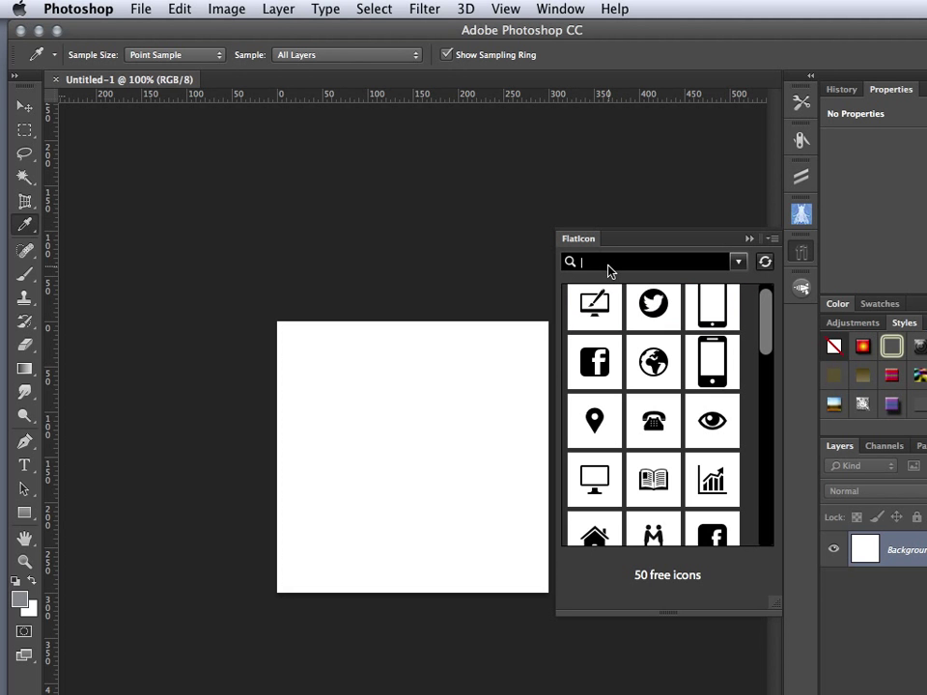
{"action": "type", "text": "home"}
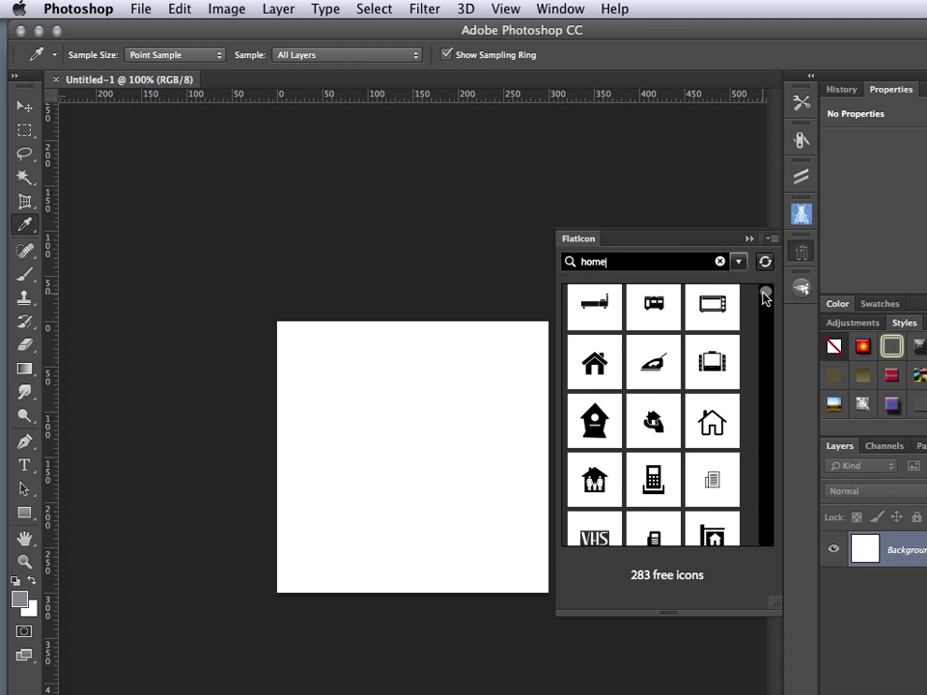
{"action": "scroll", "scroll_direction": "down", "scroll_amount": 3}
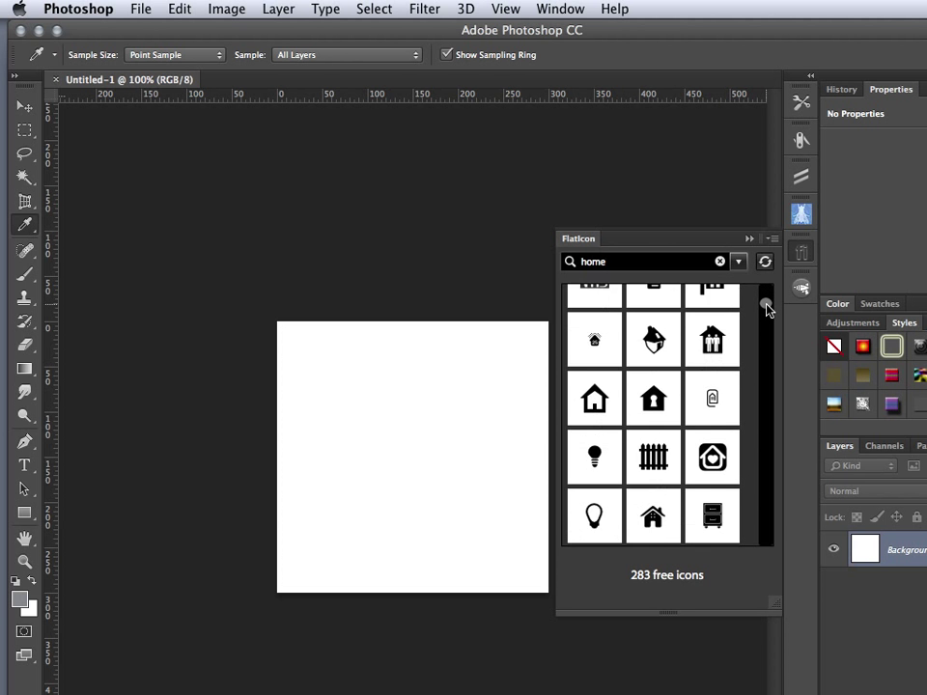
{"action": "scroll", "scroll_direction": "down", "scroll_amount": 3}
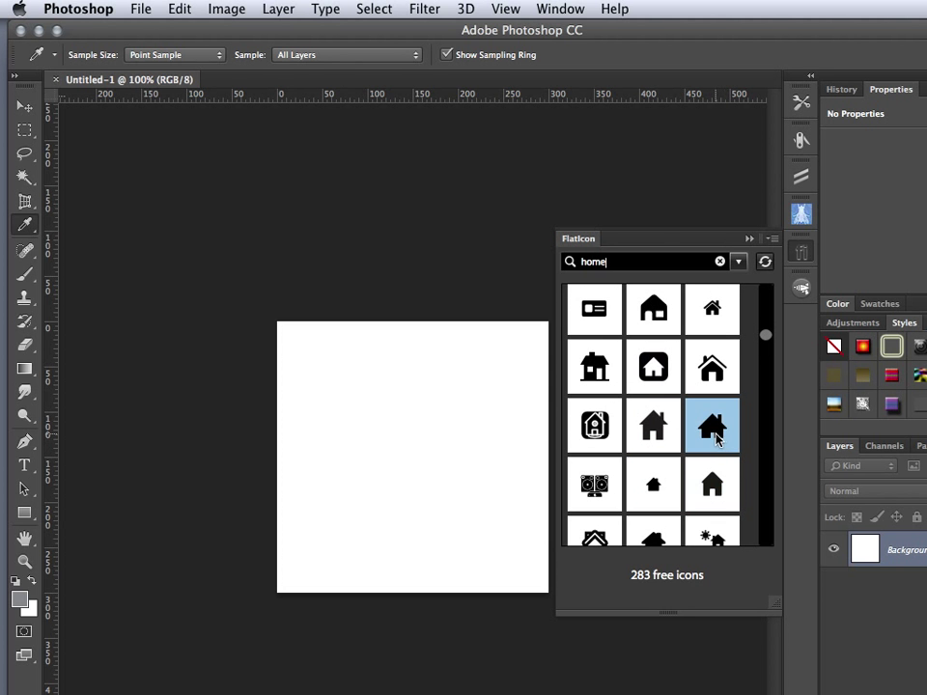
Insert the Home Black Silhouette icon from Flaticon onto its own layer on the canvas.
{"action": "left_click", "coordinate": [711, 427]}
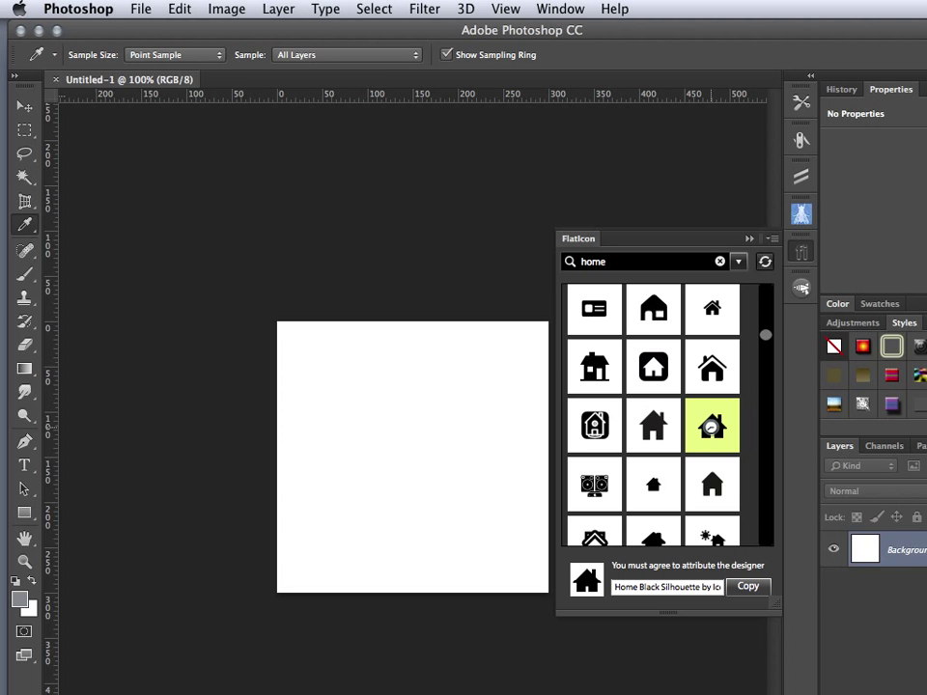
{"action": "left_click", "coordinate": [594, 425]}
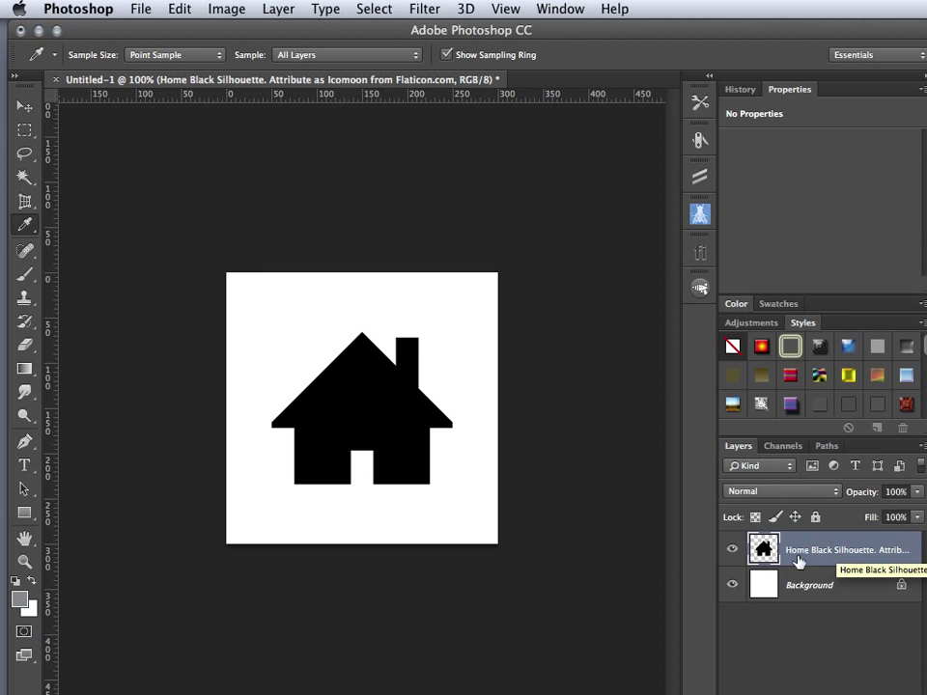
{"action": "mouse_move", "coordinate": [807, 599]}
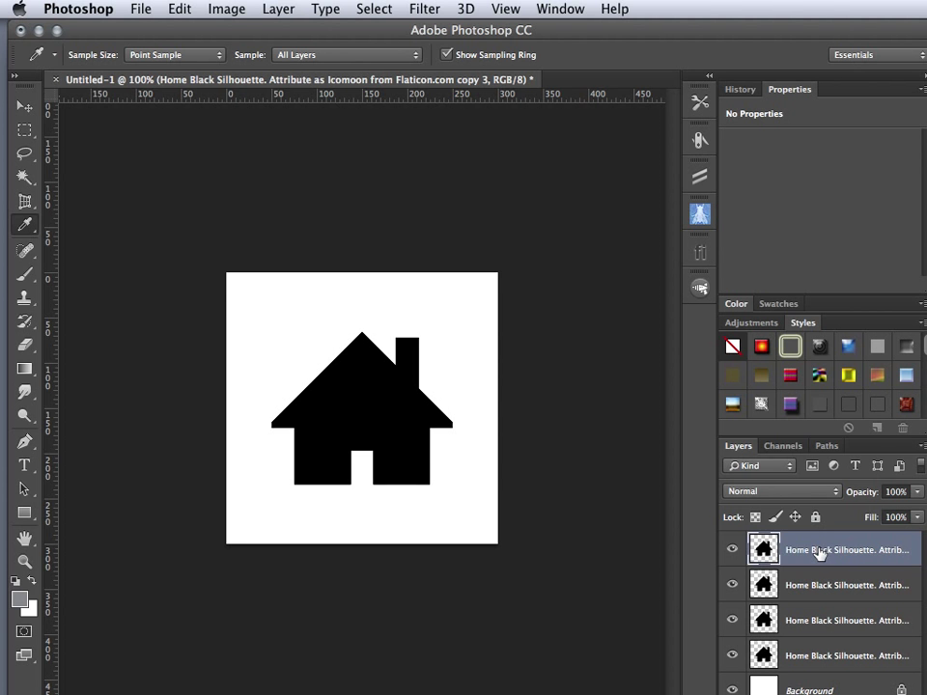
Rename the house layers to up, down and the rest of the four state names.
{"action": "double_click", "coordinate": [845, 548]}
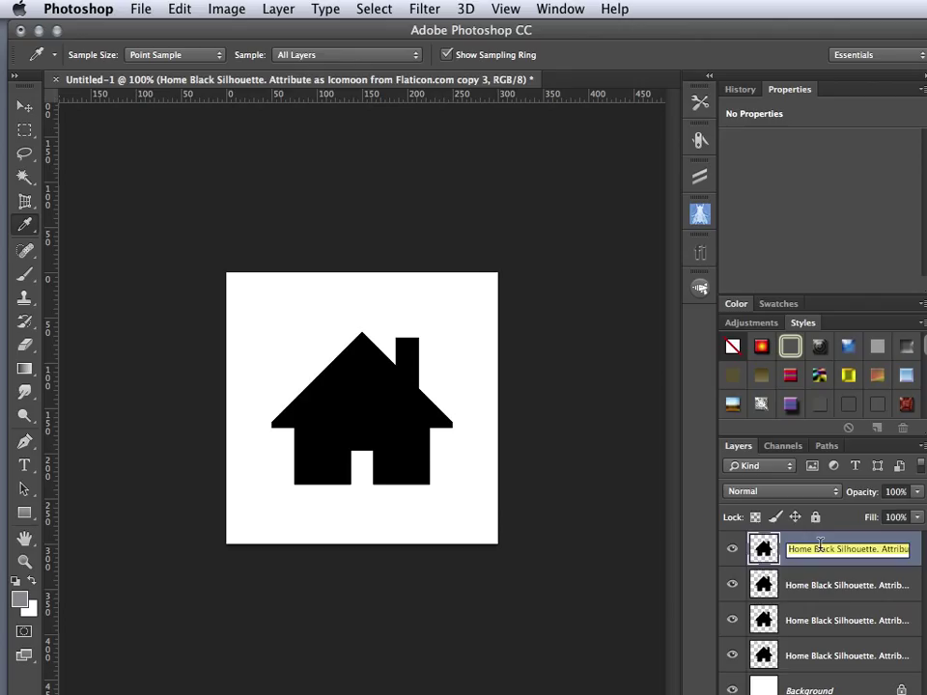
{"action": "type", "text": "up"}
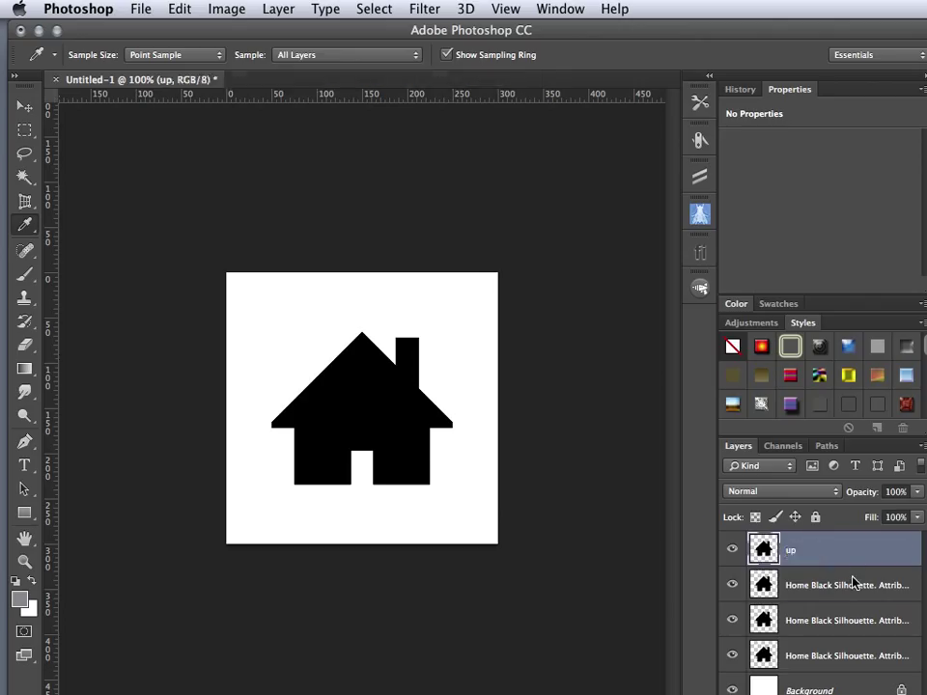
{"action": "double_click", "coordinate": [846, 585]}
{"action": "type", "text": "over"}
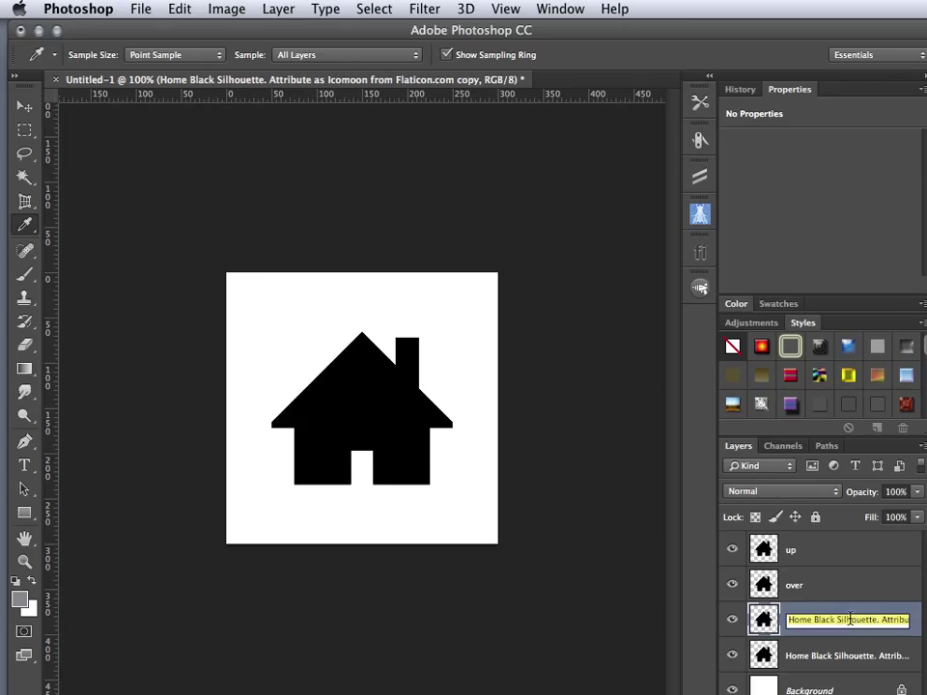
{"action": "type", "text": "down"}
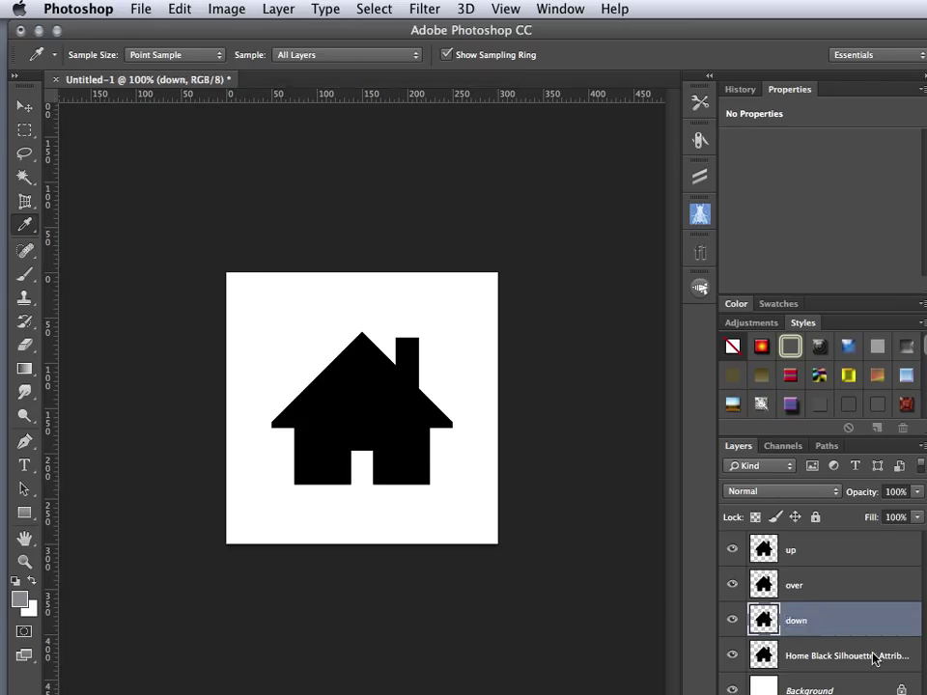
{"action": "double_click", "coordinate": [845, 656]}
{"action": "type", "text": "active"}
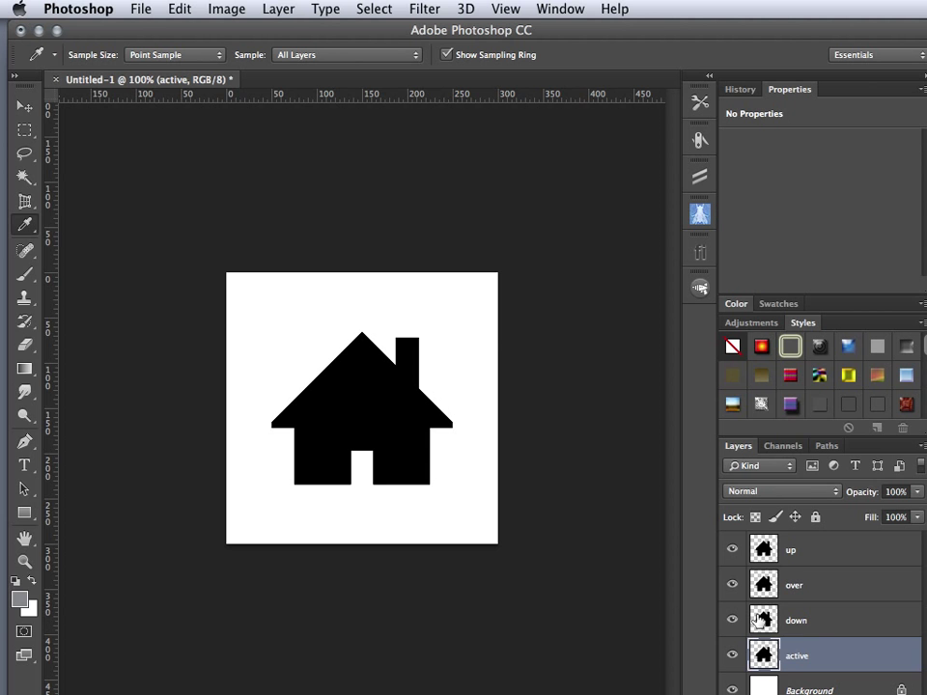
{"action": "mouse_move", "coordinate": [760, 620]}
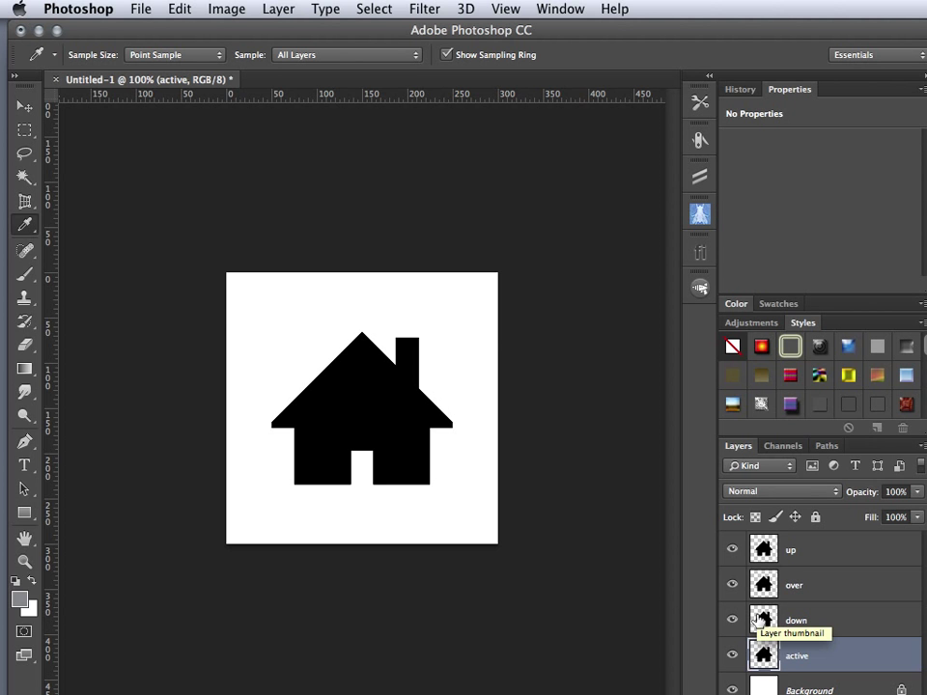
{"action": "mouse_move", "coordinate": [45, 181]}
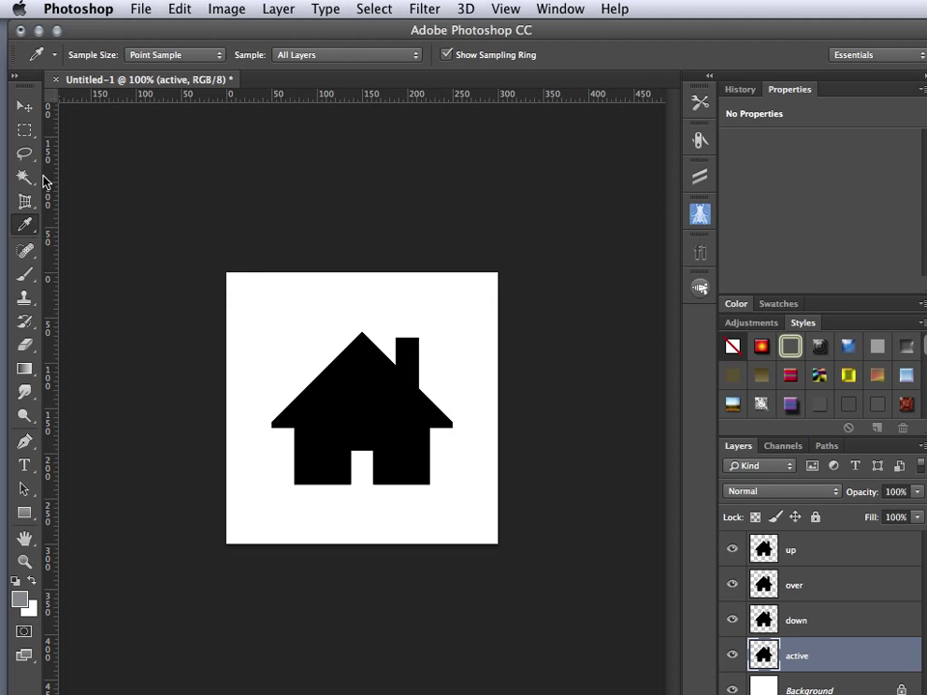
Select the house by colour, fill up grayish blue and over dark gray, then hide the up layer.
{"action": "left_click", "coordinate": [23, 181]}
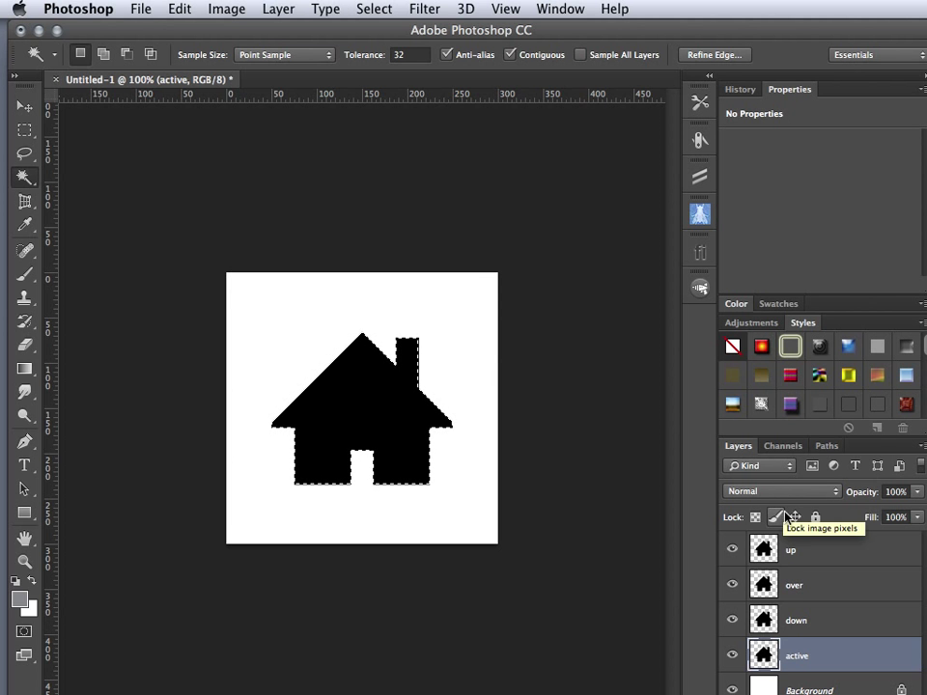
{"action": "left_click", "coordinate": [805, 548]}
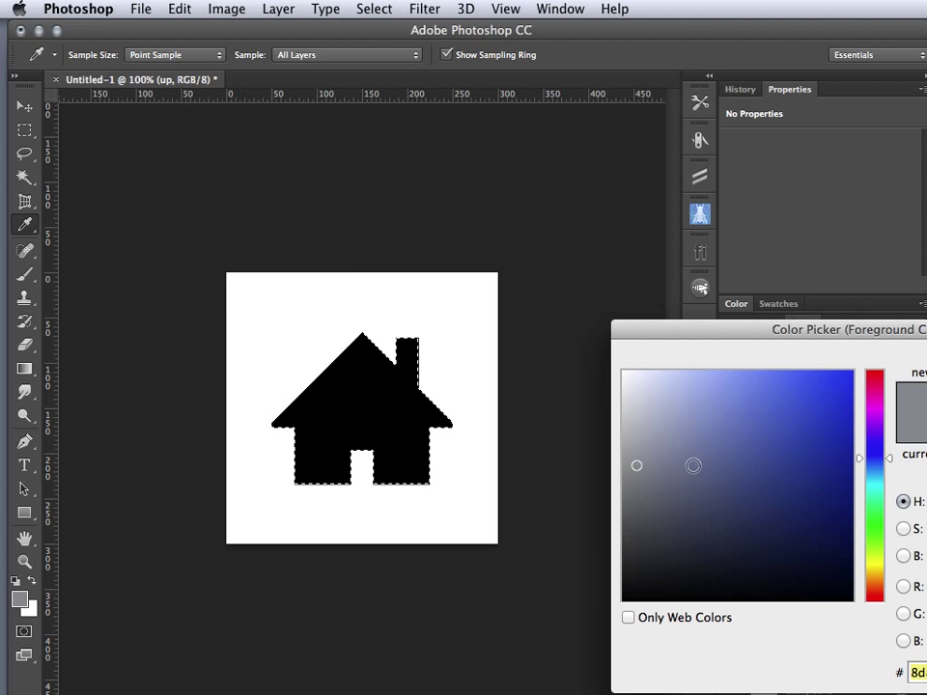
{"action": "left_click", "coordinate": [677, 502]}
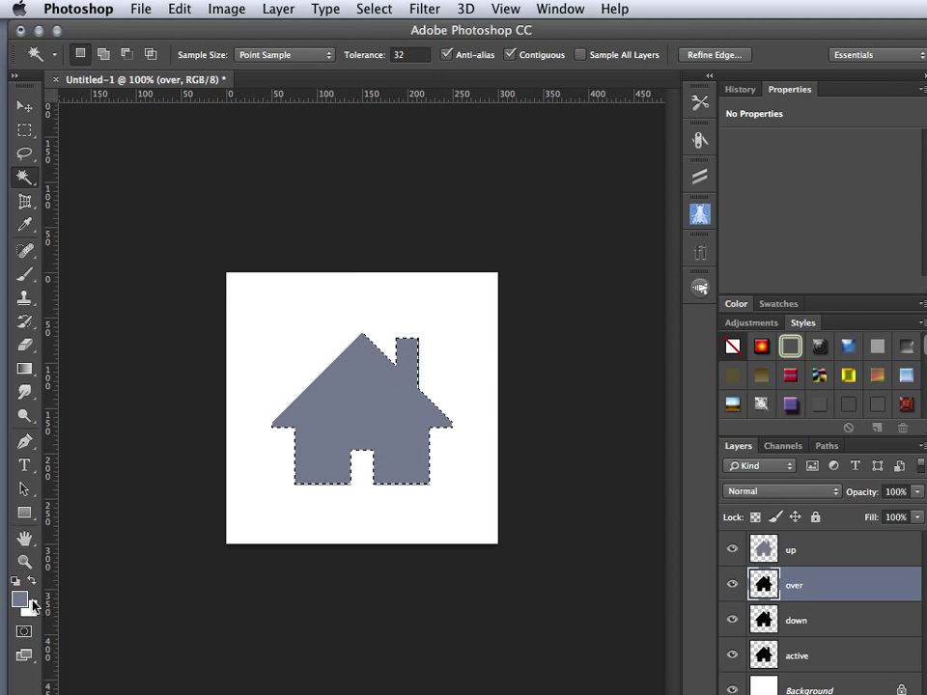
{"action": "left_click", "coordinate": [16, 601]}
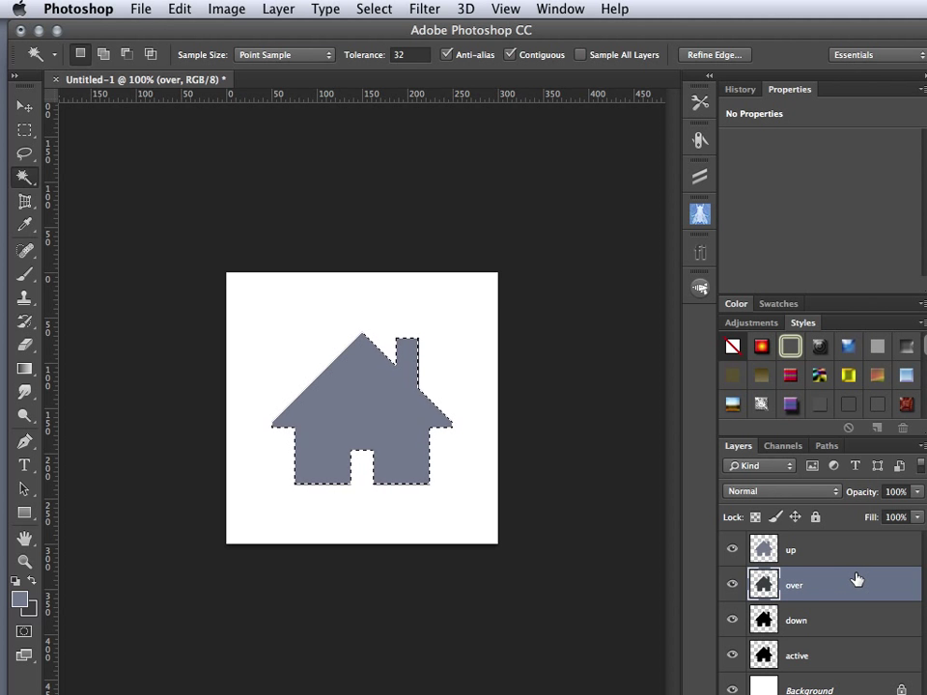
{"action": "left_click", "coordinate": [732, 549]}
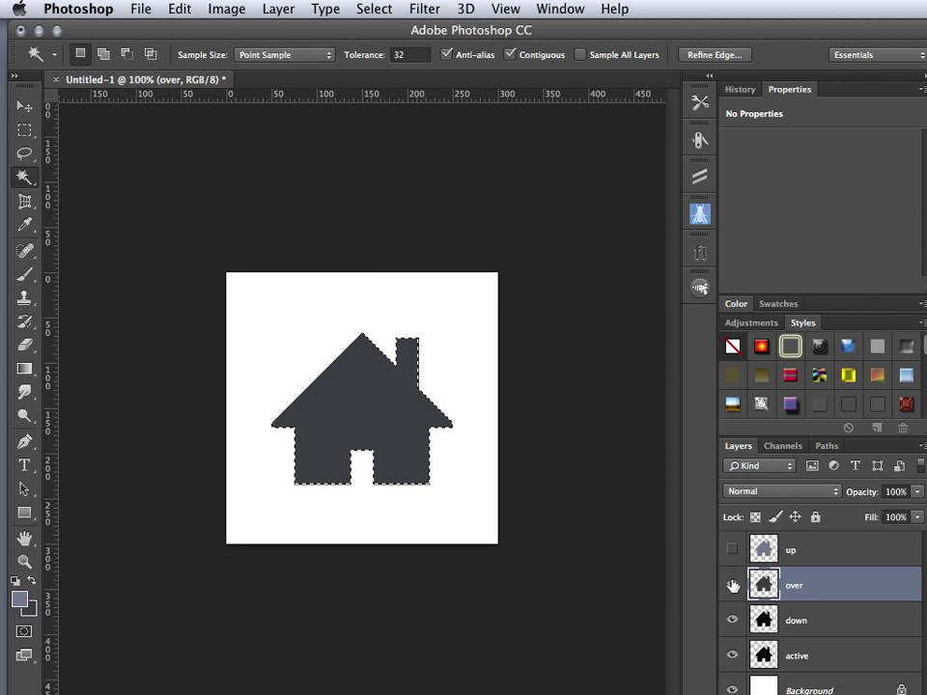
Hide over and down in turn, filling the down house and the active house dark charcoal gray.
{"action": "left_click", "coordinate": [795, 620]}
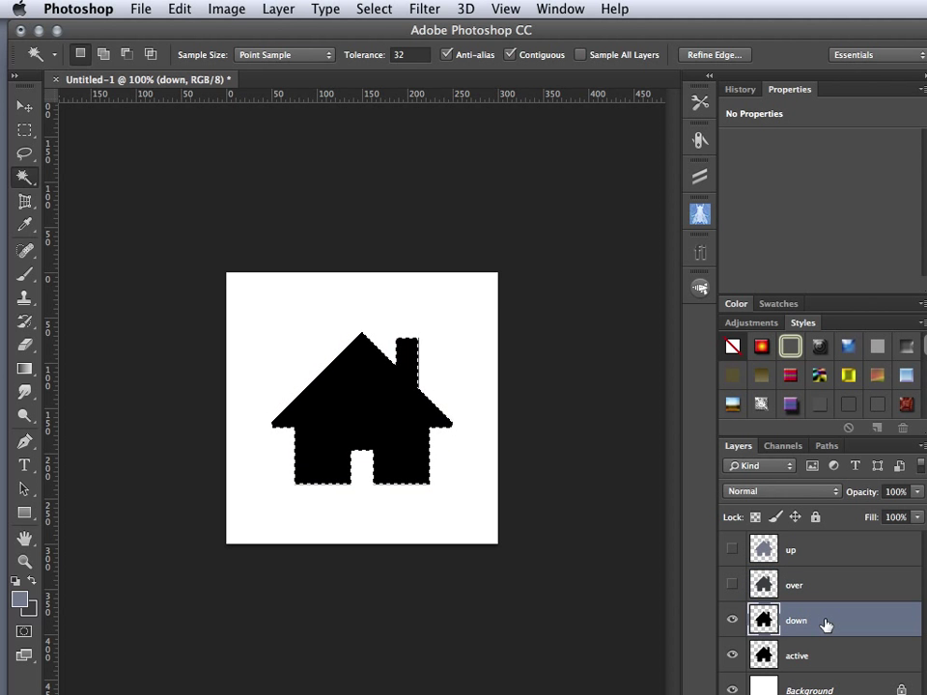
{"action": "mouse_move", "coordinate": [81, 583]}
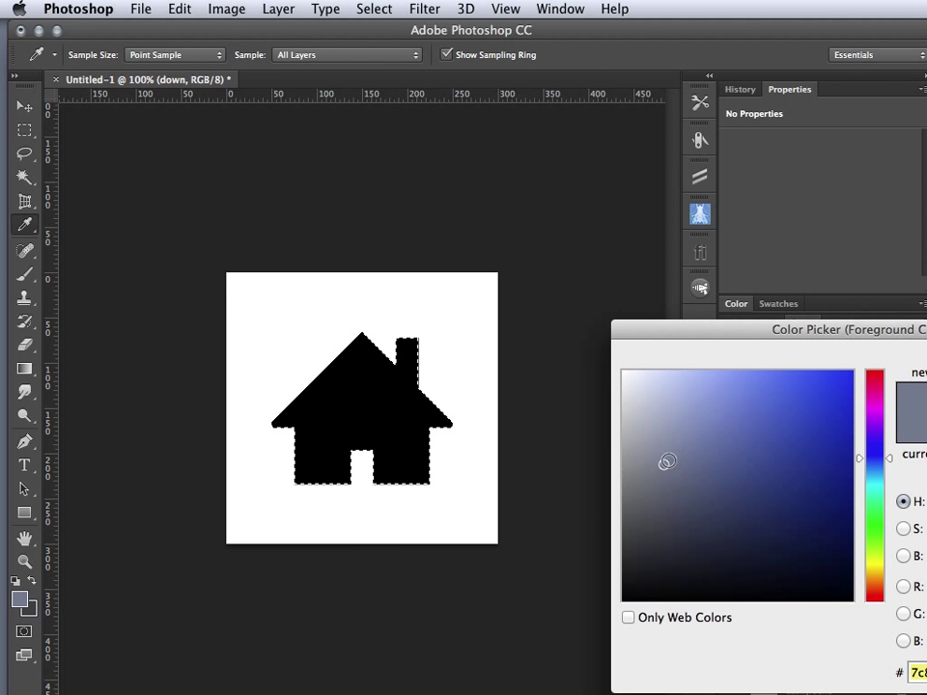
{"action": "left_click", "coordinate": [649, 426]}
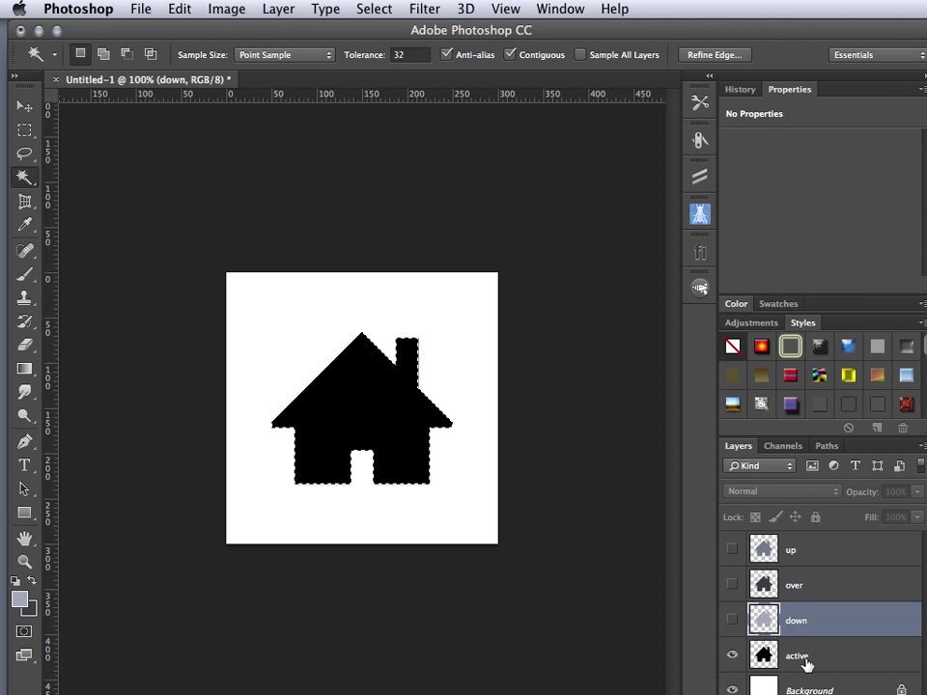
{"action": "left_click", "coordinate": [795, 657]}
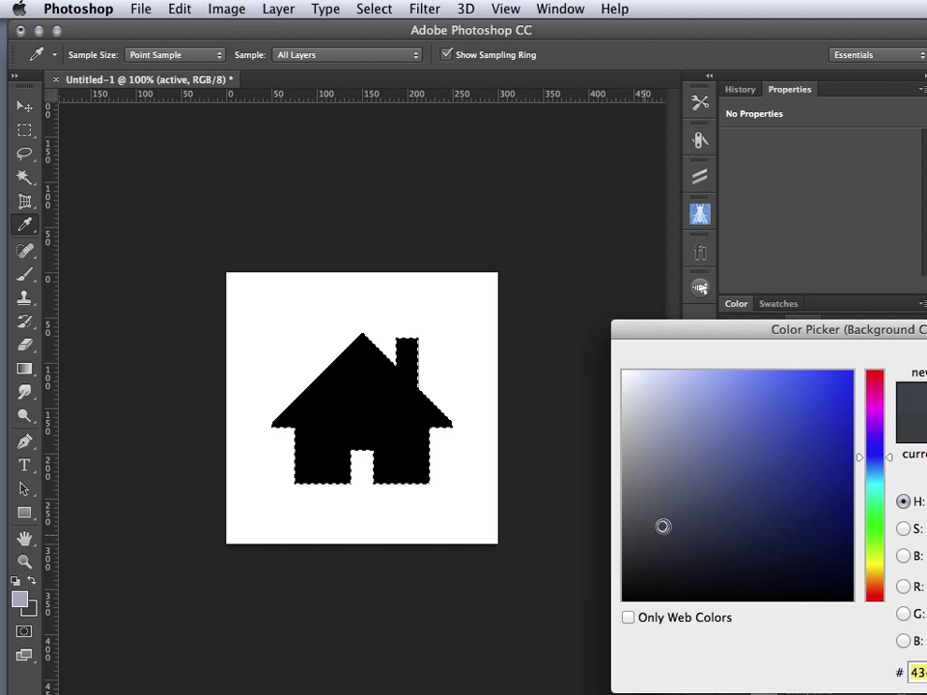
{"action": "left_click", "coordinate": [661, 521]}
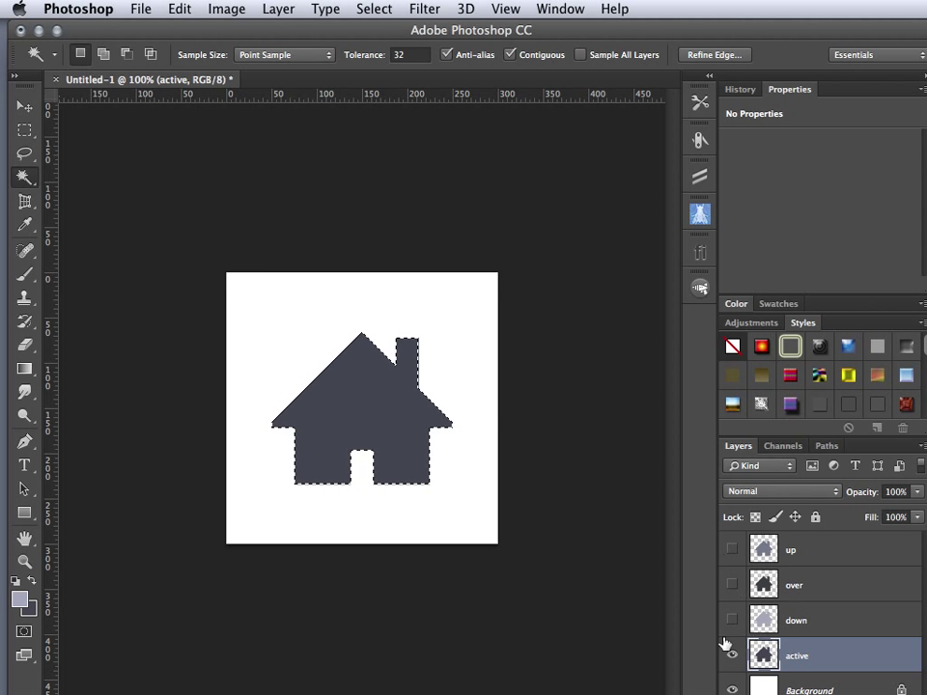
{"action": "left_click", "coordinate": [728, 619]}
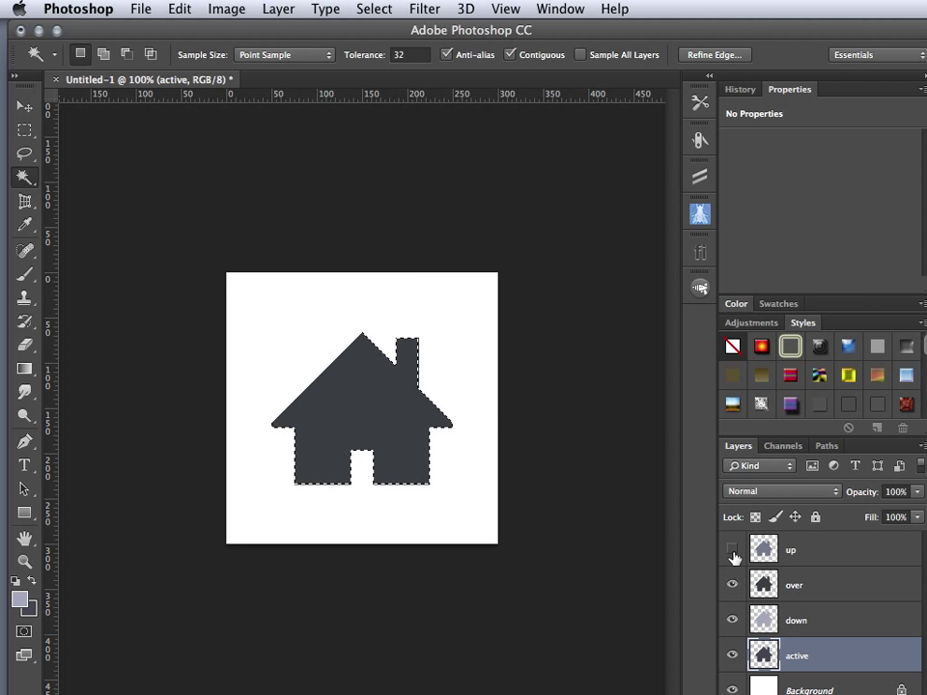
Show the up, over and down layers again and convert the white Background into Layer 0.
{"action": "left_click", "coordinate": [729, 548]}
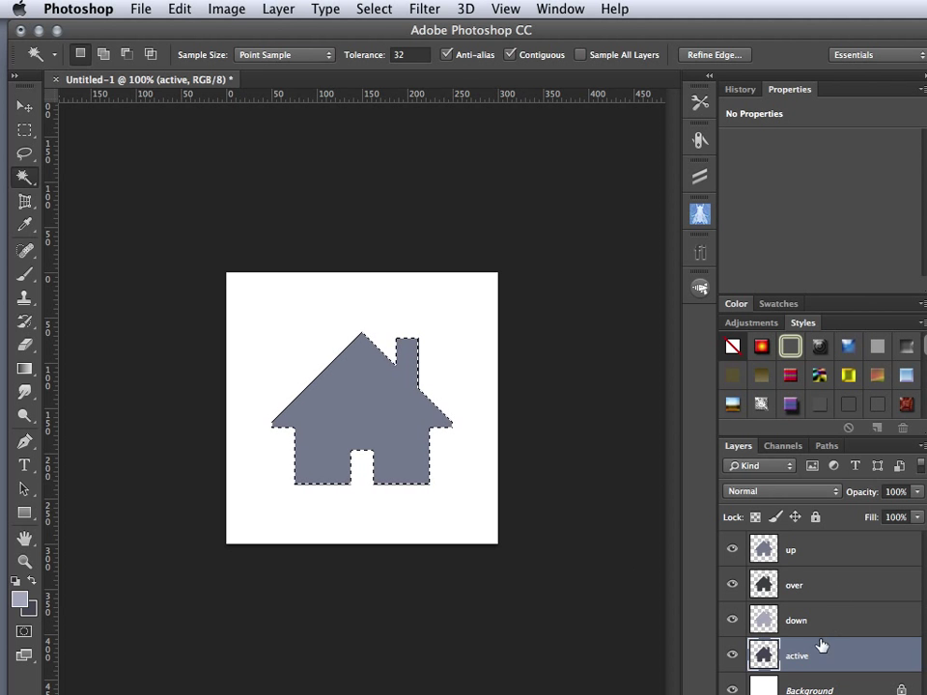
{"action": "left_click", "coordinate": [809, 689]}
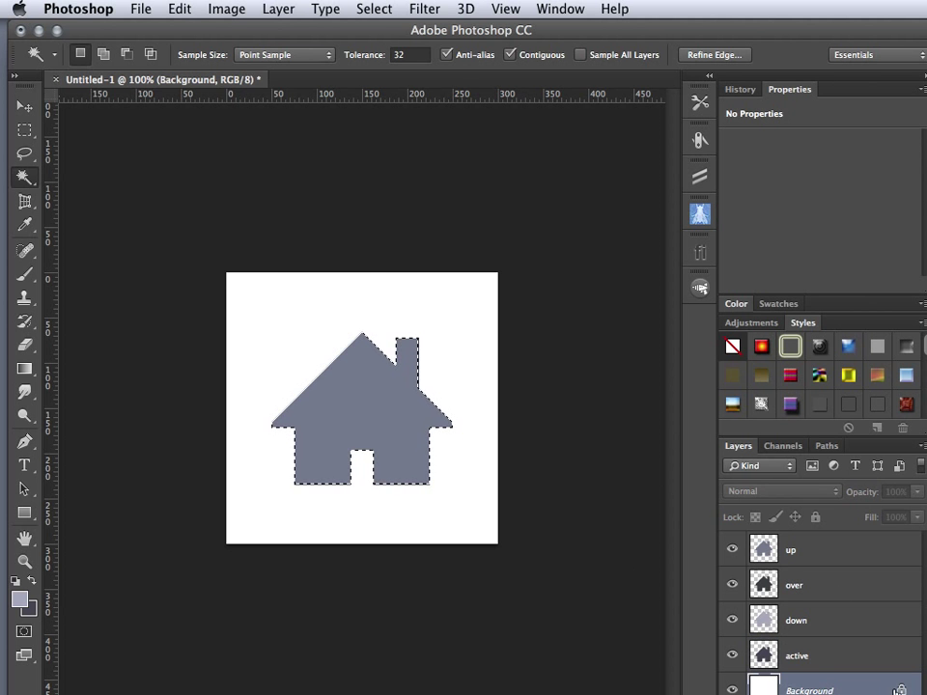
{"action": "double_click", "coordinate": [809, 689]}
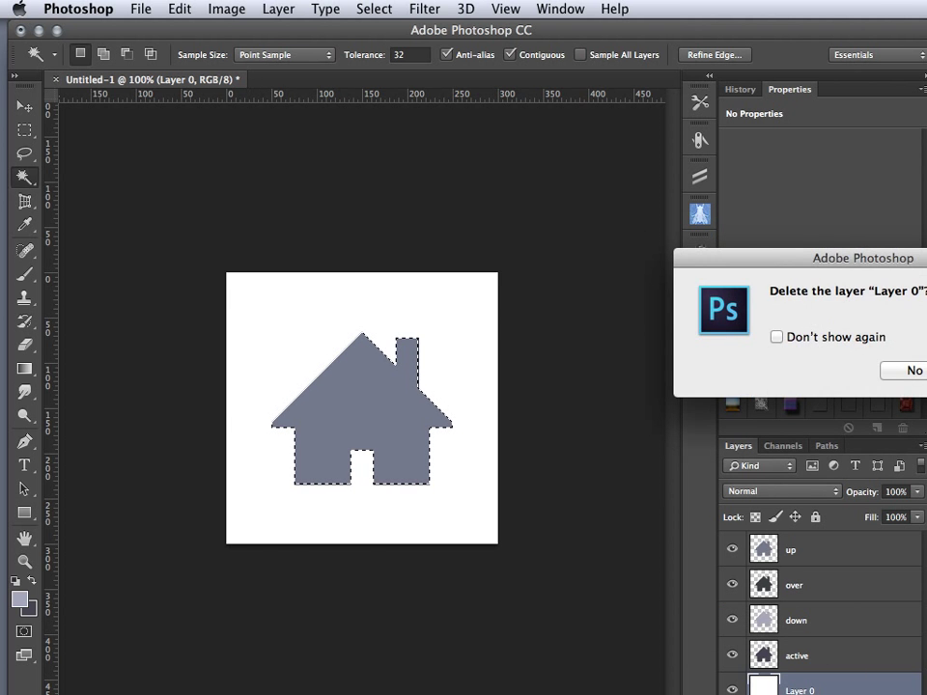
Delete Layer 0 and trim the canvas to the transparent pixels around the house.
{"action": "left_click", "coordinate": [915, 371]}
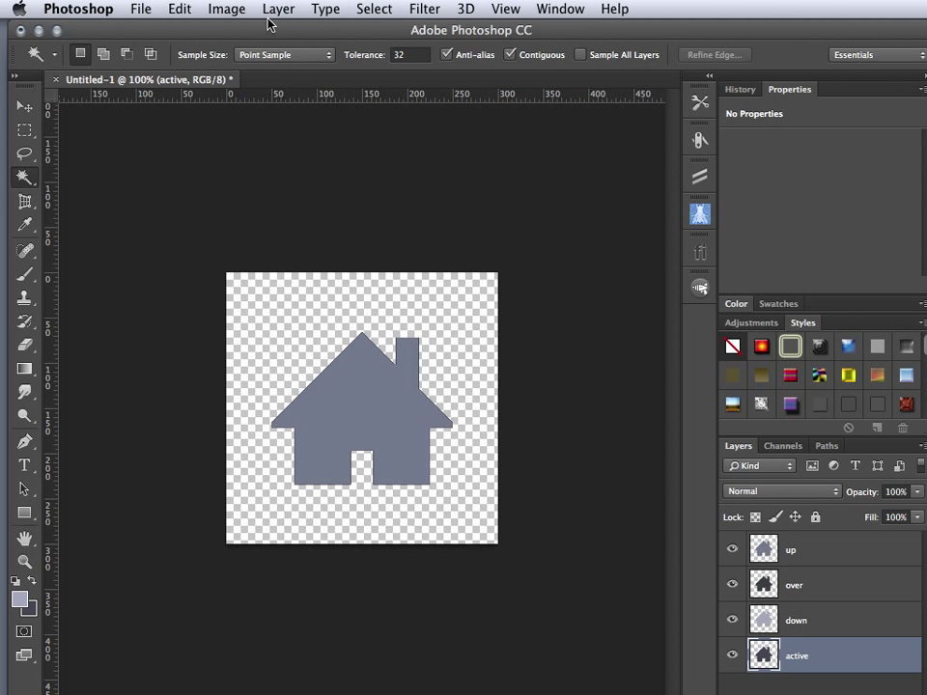
{"action": "left_click", "coordinate": [224, 8]}
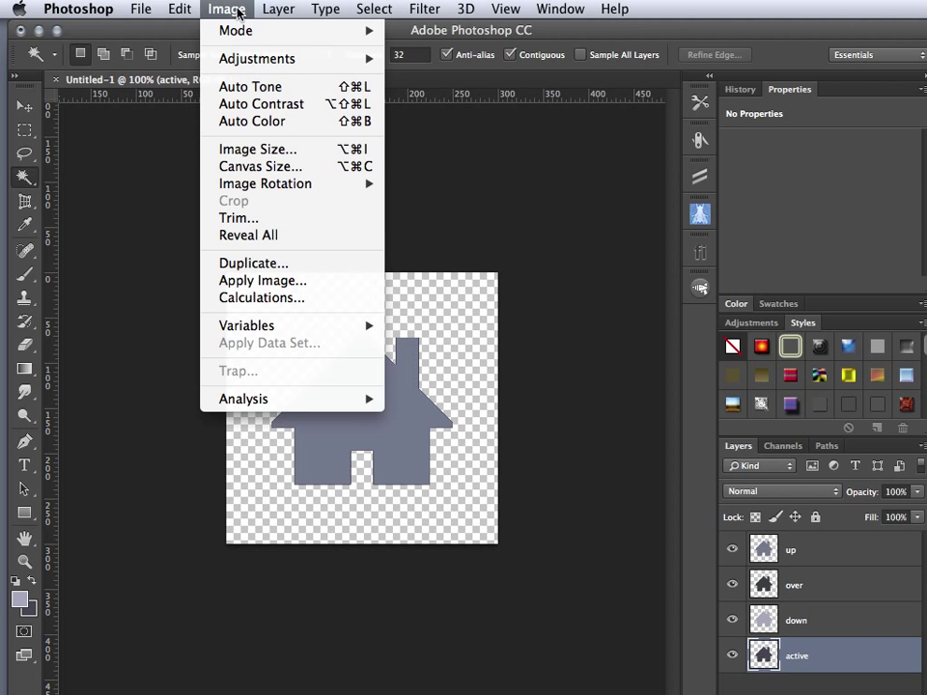
{"action": "left_click", "coordinate": [237, 216]}
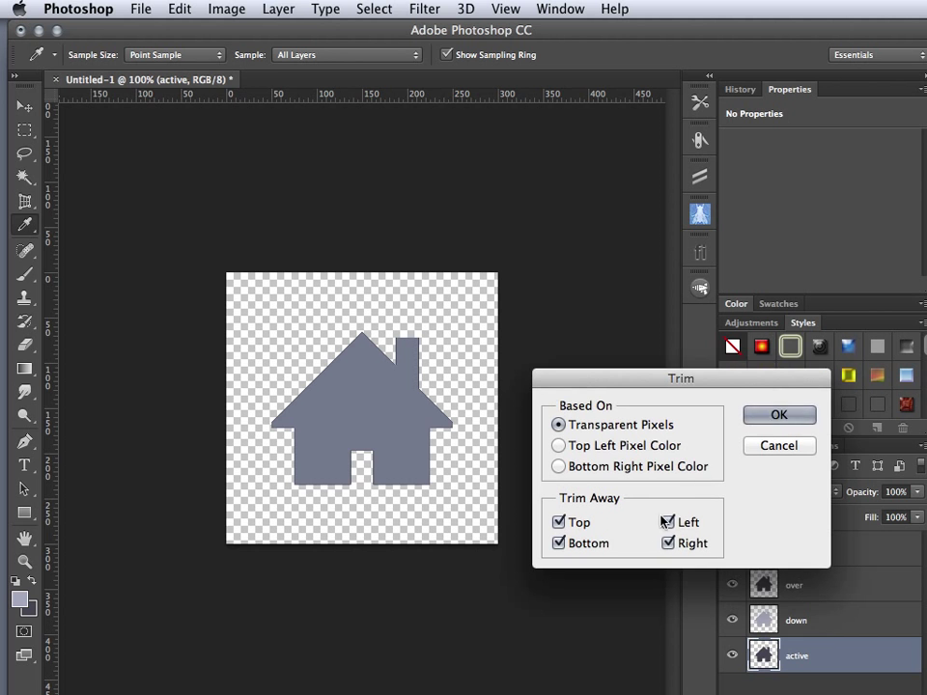
{"action": "left_click", "coordinate": [780, 413]}
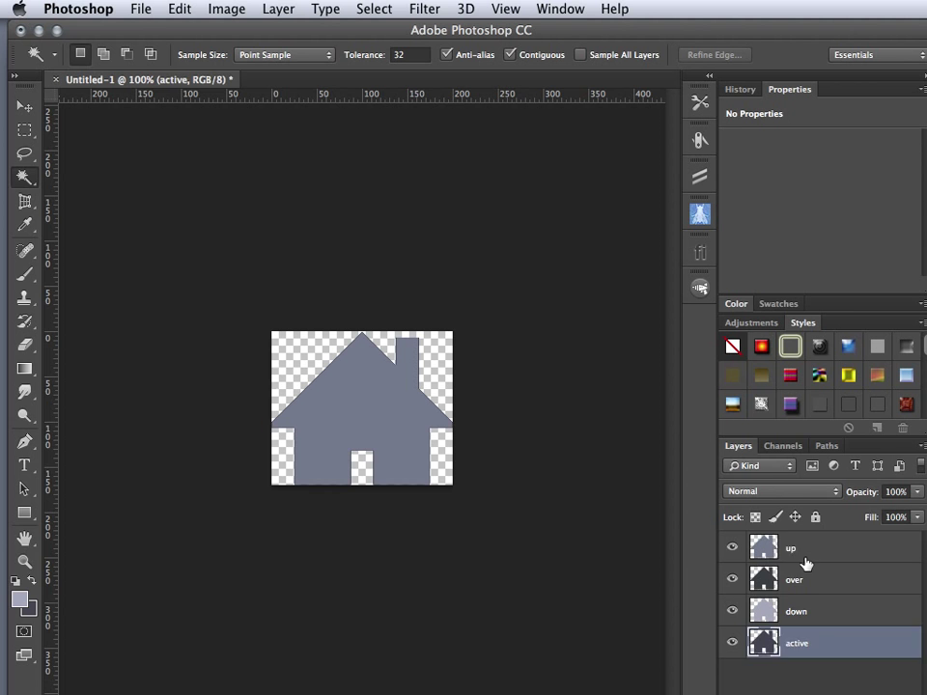
{"action": "left_click", "coordinate": [796, 610]}
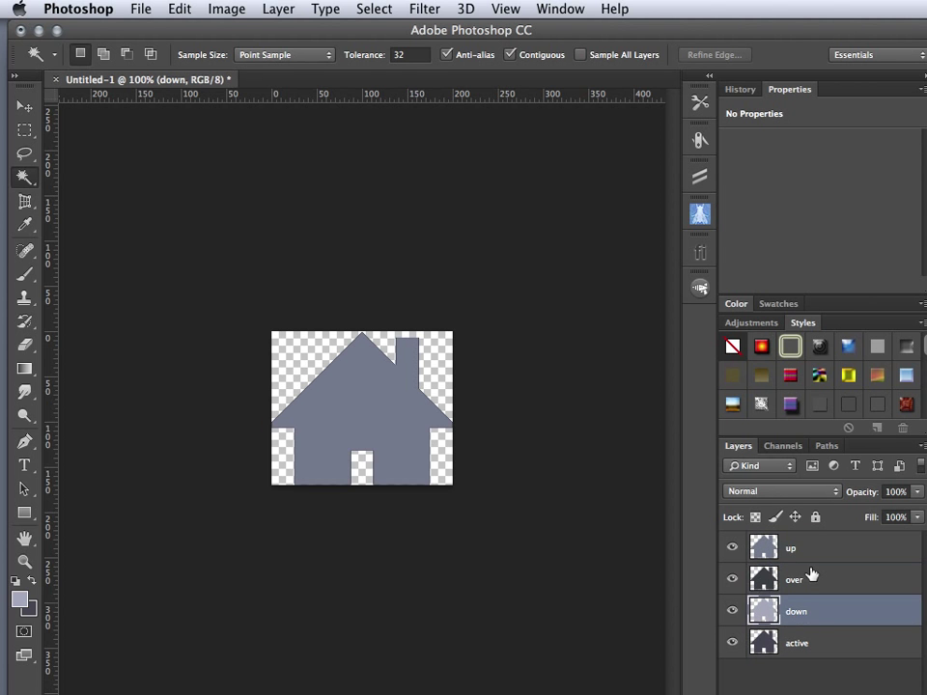
{"action": "left_click", "coordinate": [789, 547]}
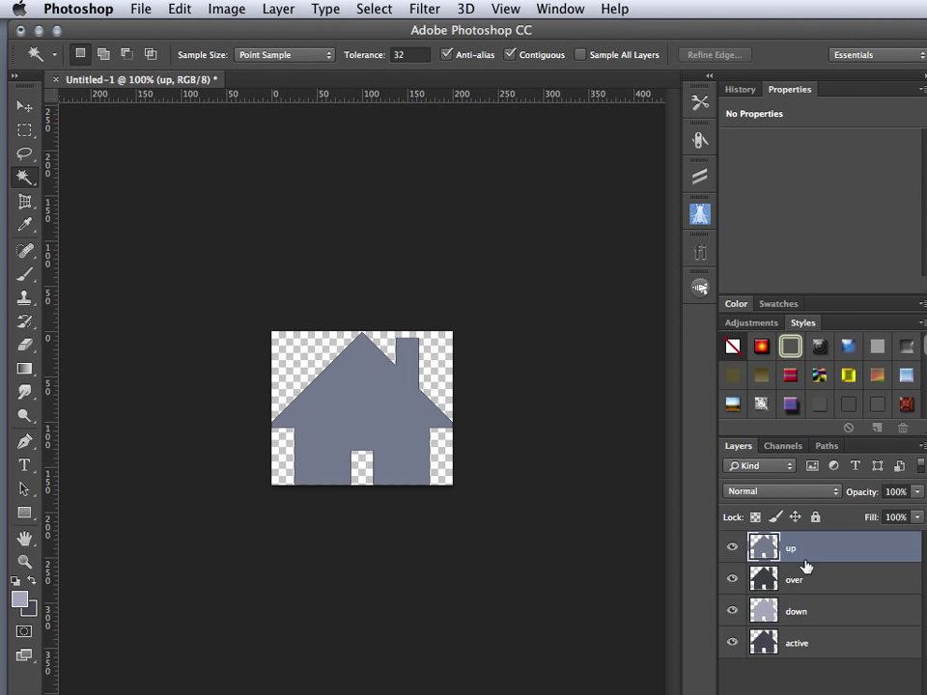
Save the document as homePSbuttonState.psd with layers in the assets folder.
{"action": "left_click", "coordinate": [143, 8]}
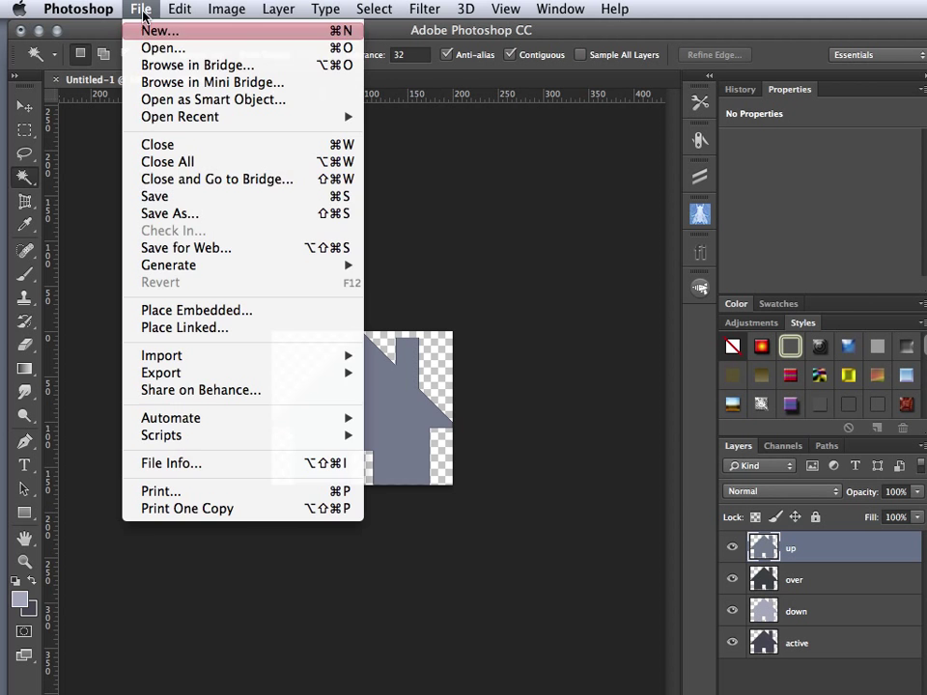
{"action": "mouse_move", "coordinate": [154, 197]}
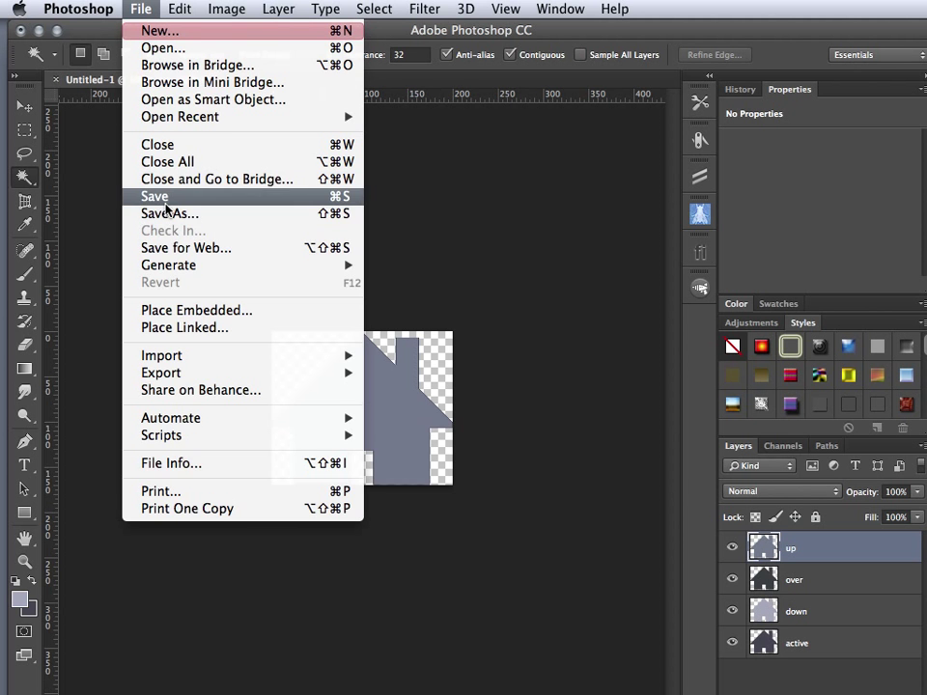
{"action": "left_click", "coordinate": [170, 212]}
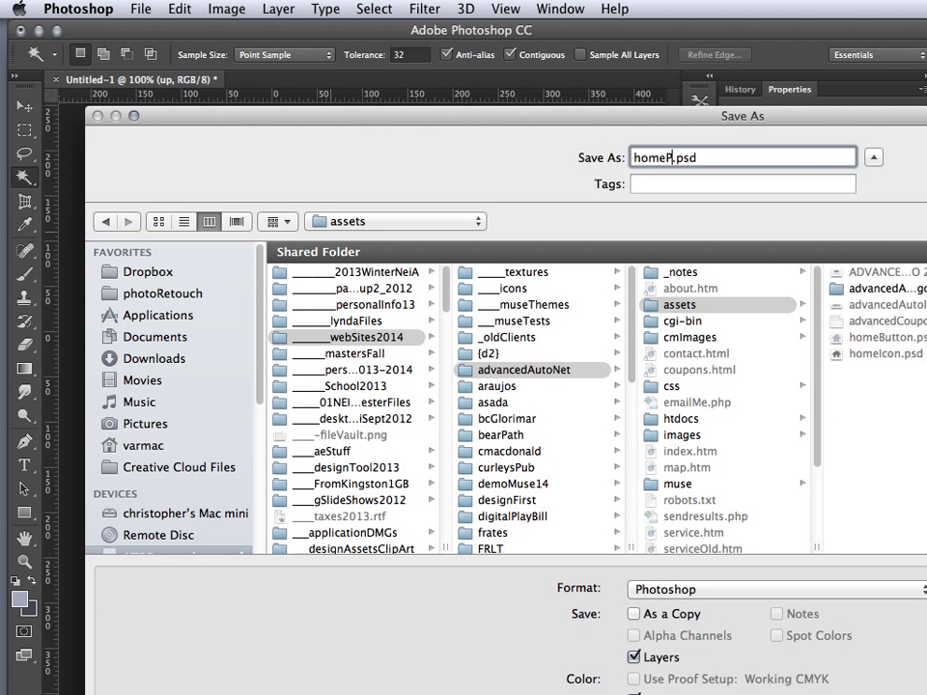
{"action": "type", "text": "SbuttonState"}
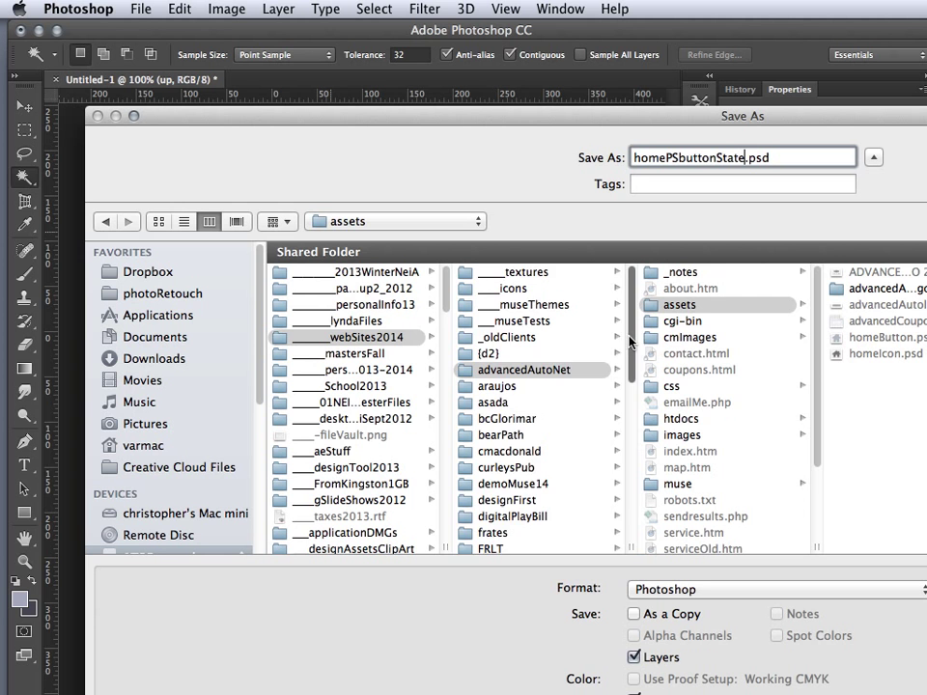
{"action": "scroll", "scroll_direction": "down", "scroll_amount": 3}
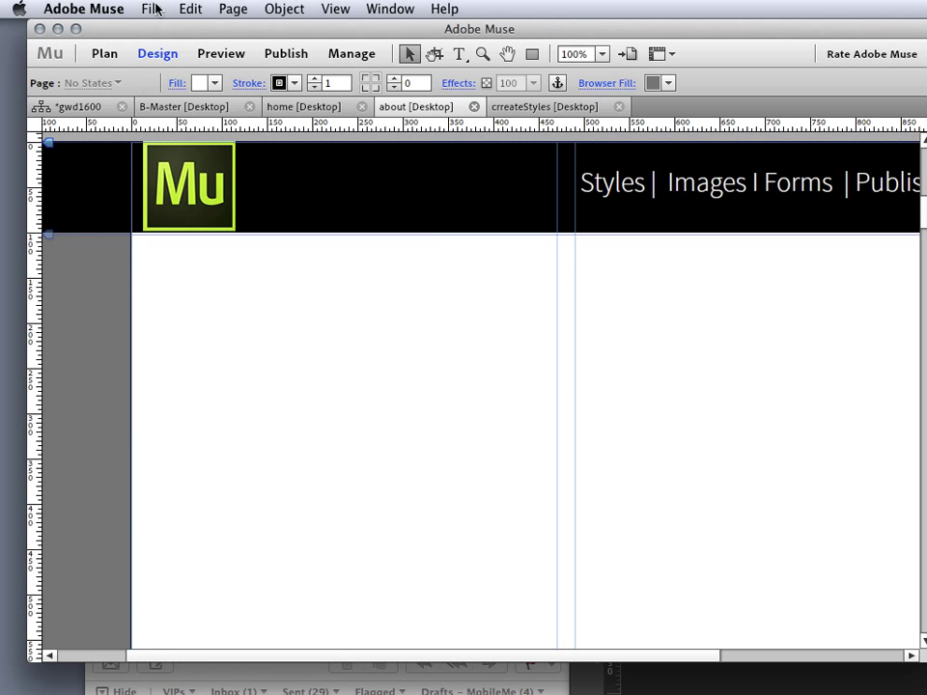
Place homePSbuttonState.psd from 1TBExternal > webSites2014 > demoMuse14 > images as a Photoshop Button.
{"action": "left_click", "coordinate": [154, 8]}
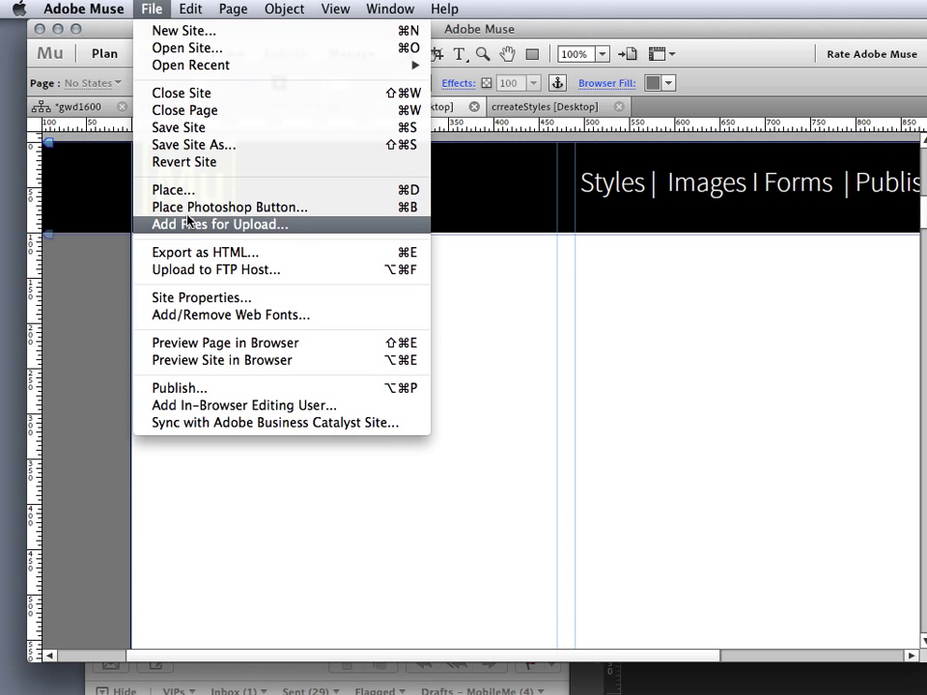
{"action": "mouse_move", "coordinate": [230, 206]}
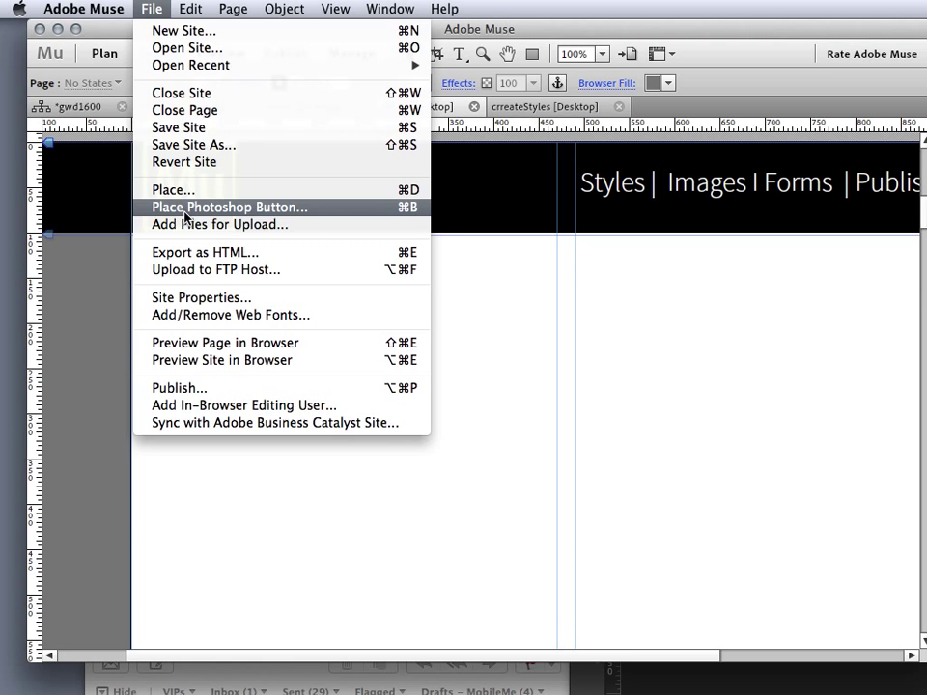
{"action": "left_click", "coordinate": [228, 207]}
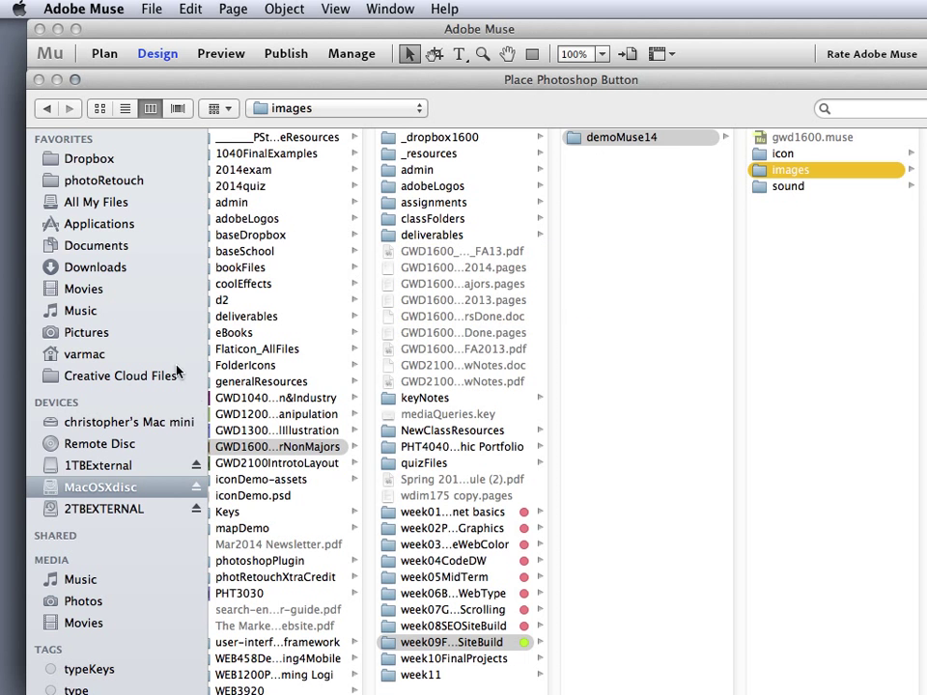
{"action": "left_click", "coordinate": [85, 466]}
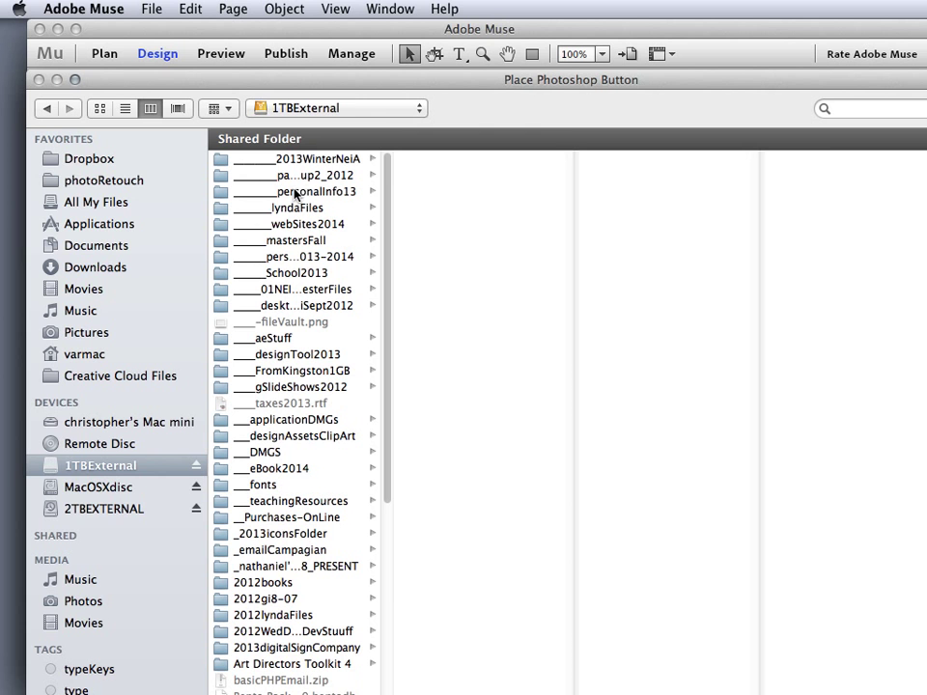
{"action": "left_click", "coordinate": [289, 224]}
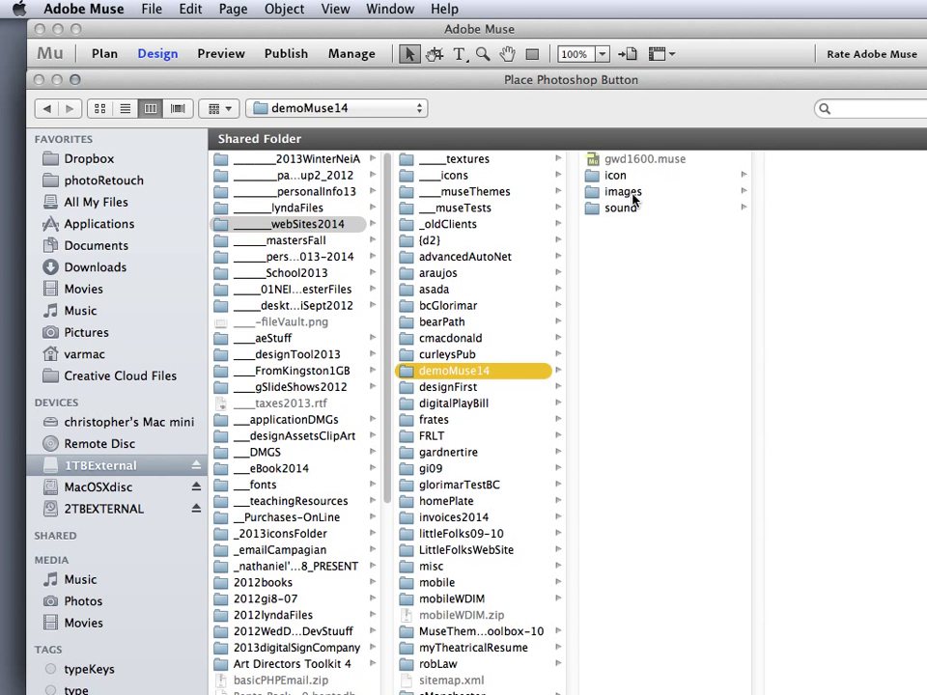
{"action": "left_click", "coordinate": [622, 191]}
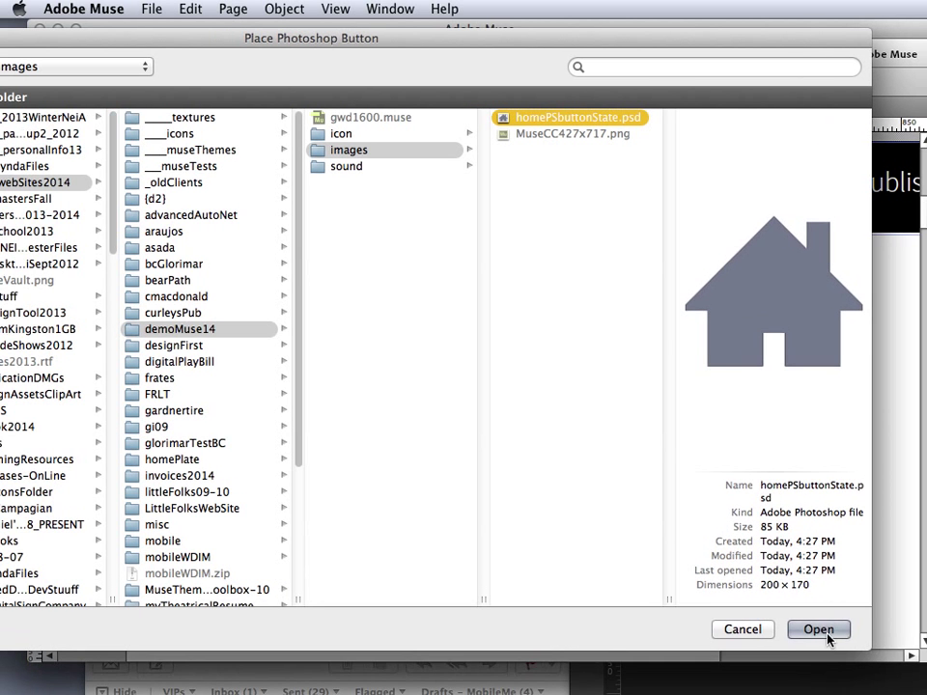
{"action": "left_click", "coordinate": [818, 629]}
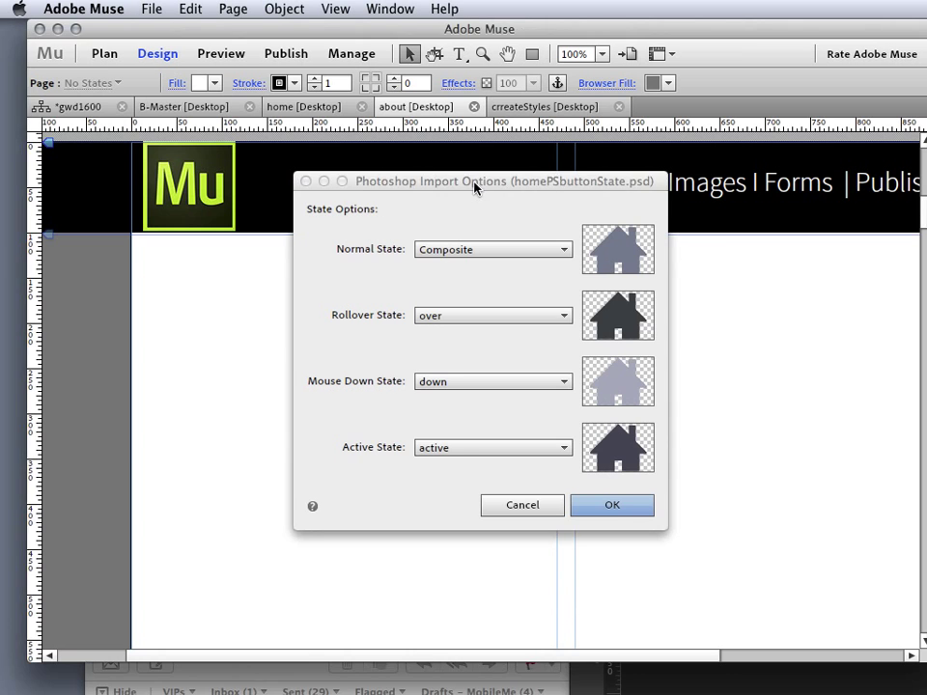
Assign the up layer to Normal State, keep over, down, active for the rest, and confirm.
{"action": "left_click_drag", "start_coordinate": [473, 182], "coordinate": [595, 211]}
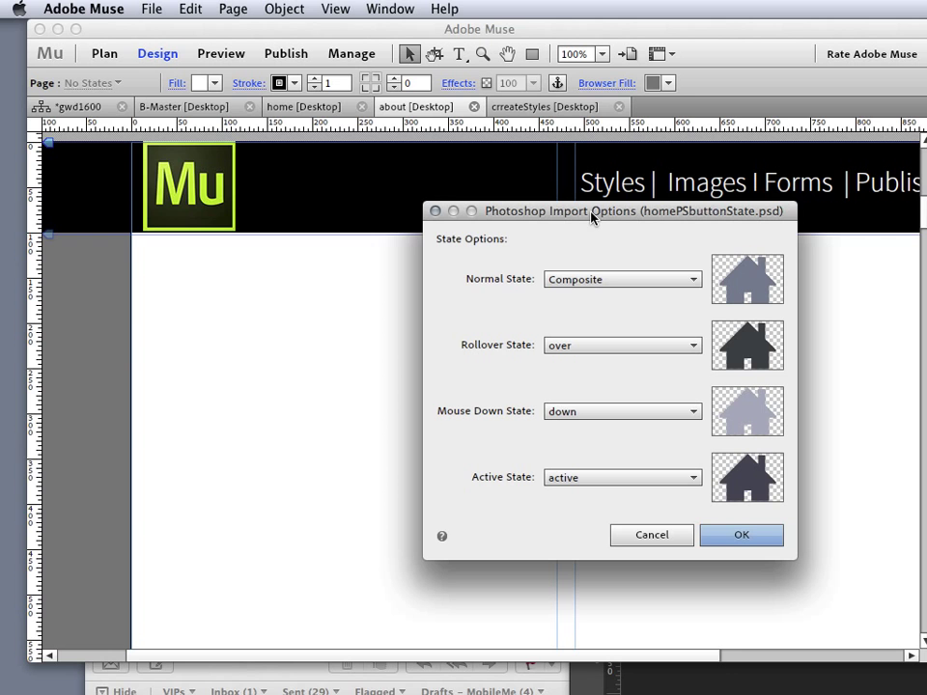
{"action": "mouse_move", "coordinate": [621, 282]}
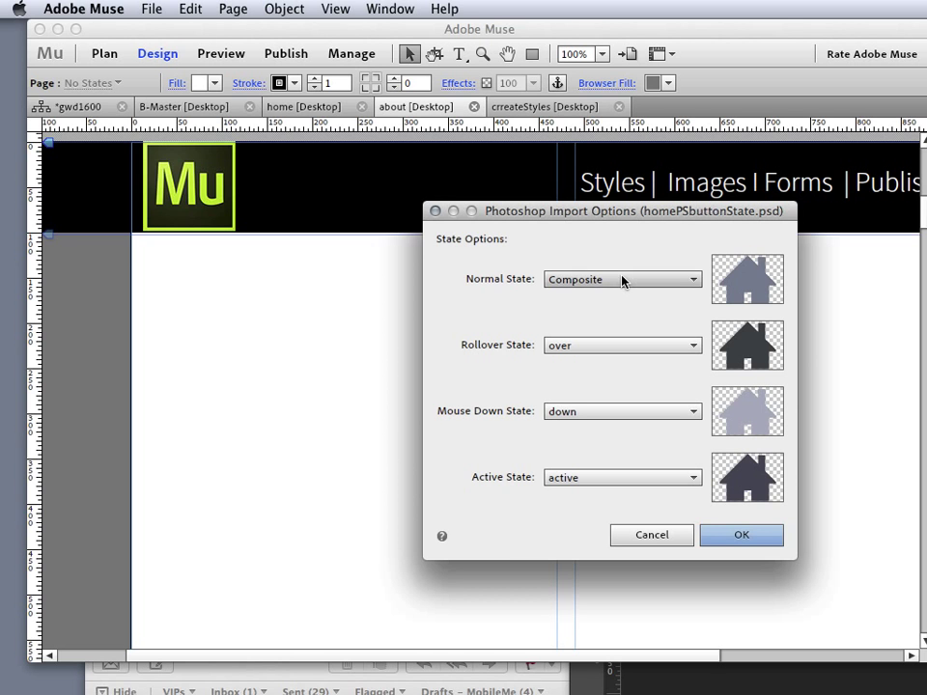
{"action": "left_click", "coordinate": [622, 278]}
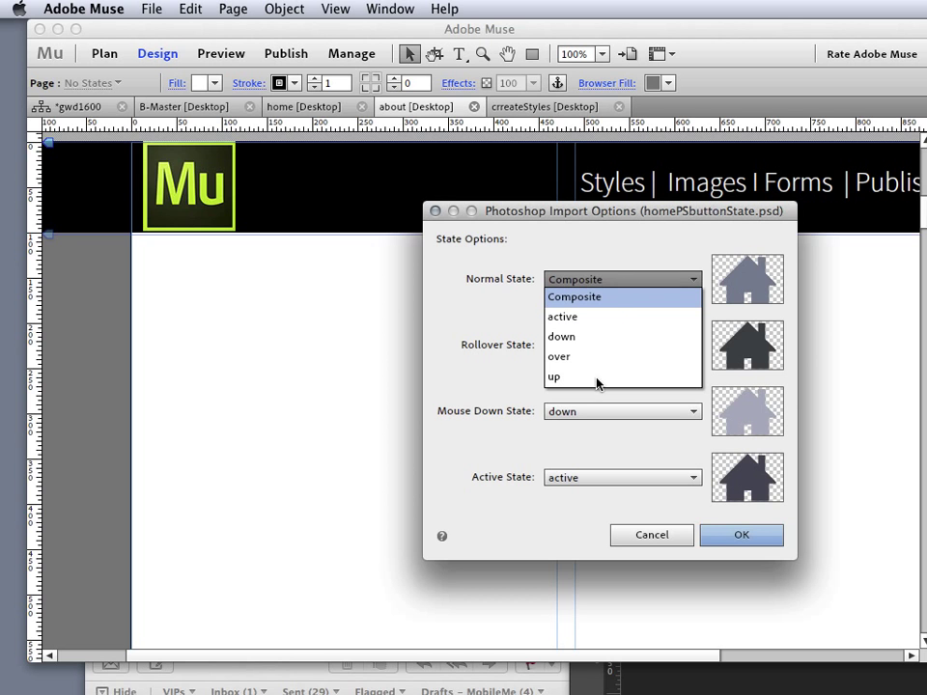
{"action": "left_click", "coordinate": [554, 374]}
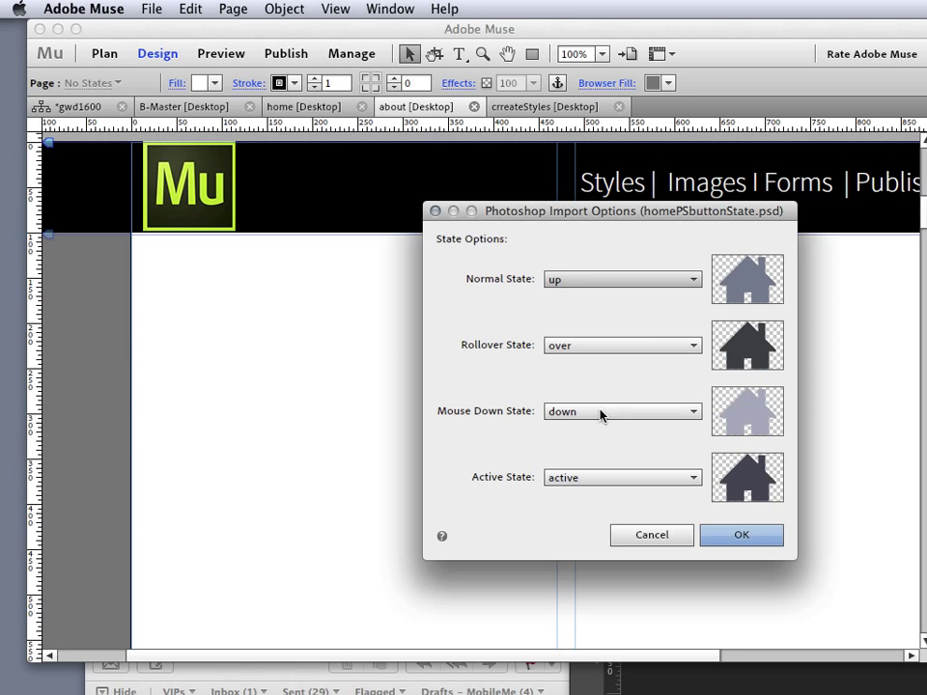
{"action": "mouse_move", "coordinate": [486, 359]}
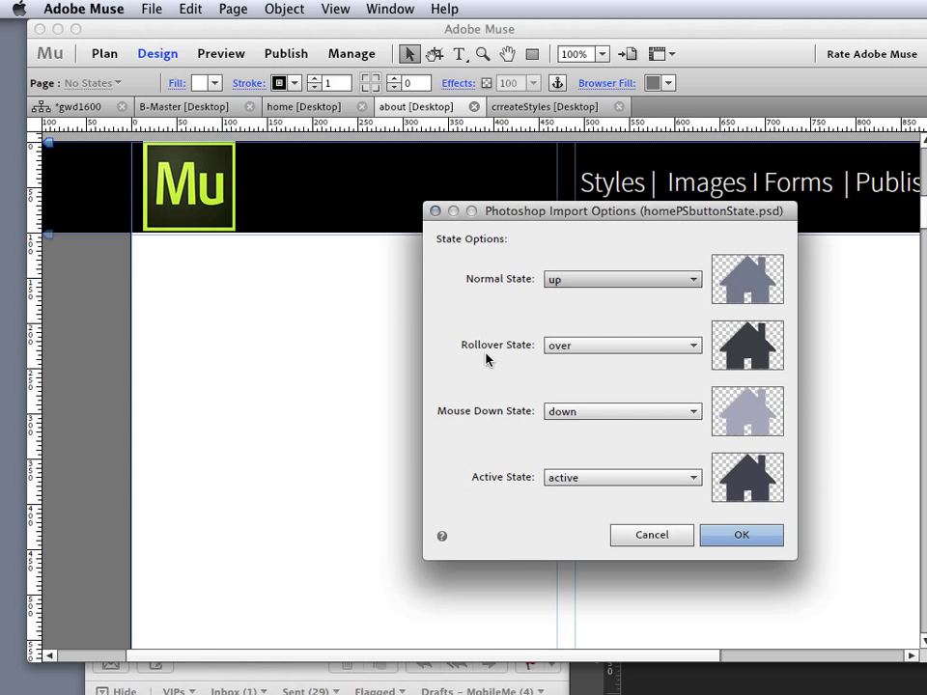
{"action": "mouse_move", "coordinate": [741, 535]}
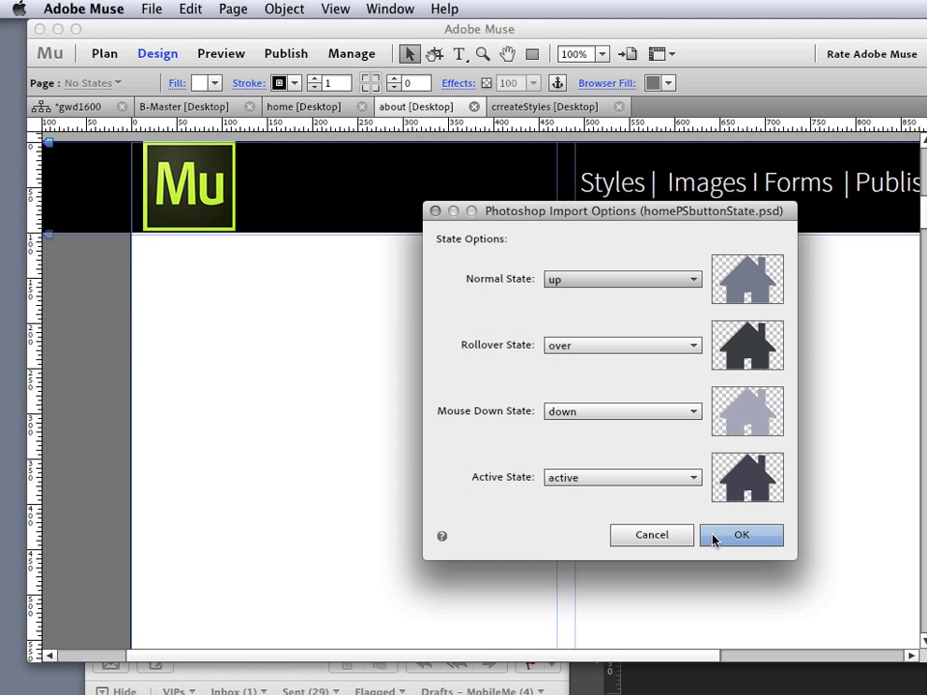
{"action": "mouse_move", "coordinate": [733, 541]}
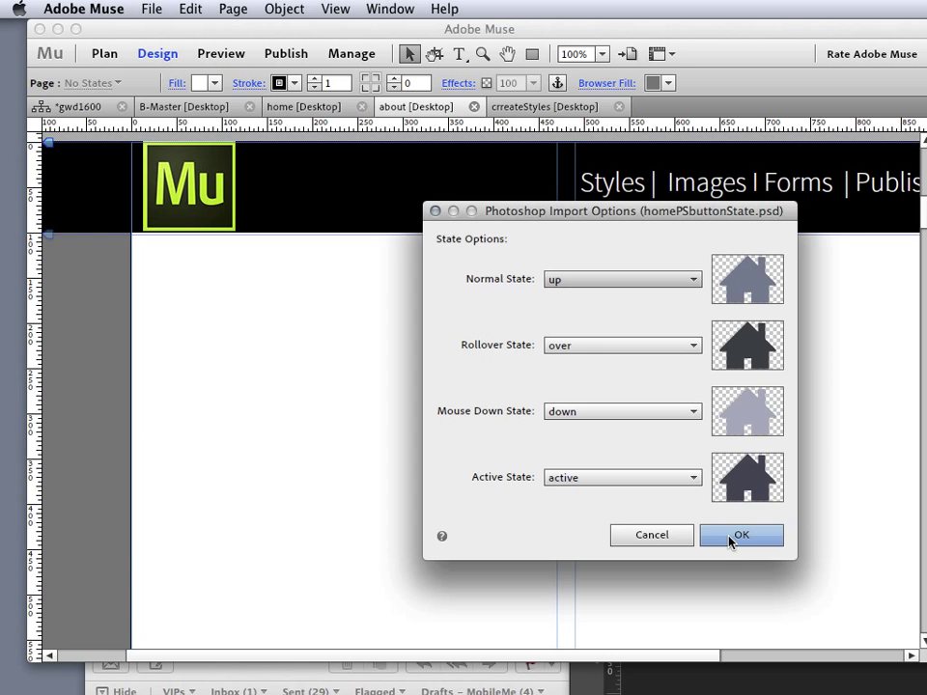
{"action": "left_click", "coordinate": [741, 535]}
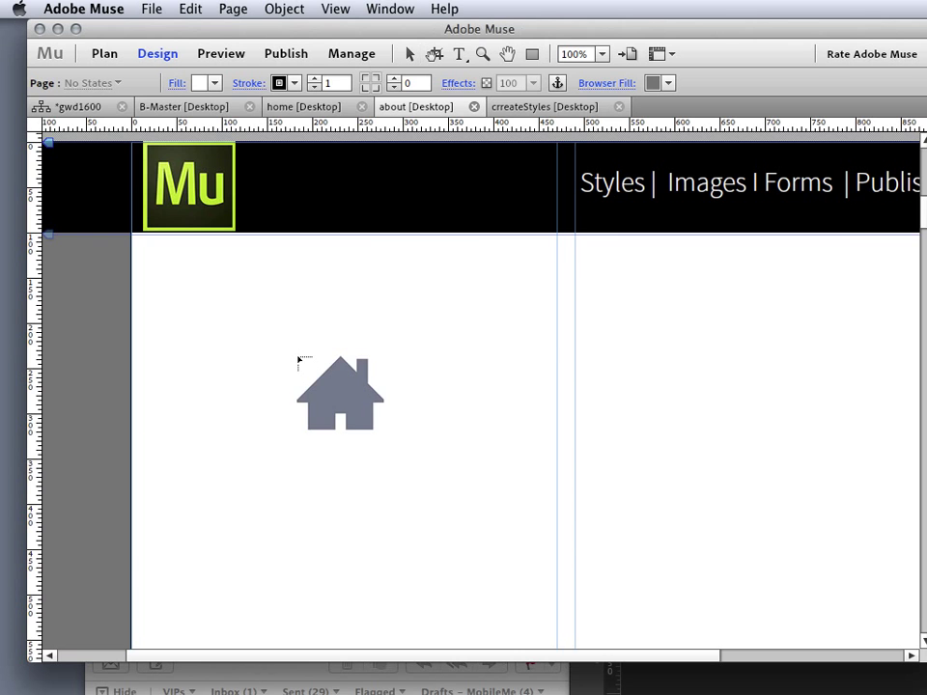
Drop the house button onto the page below the logo and switch to Preview.
{"action": "left_click", "coordinate": [340, 394]}
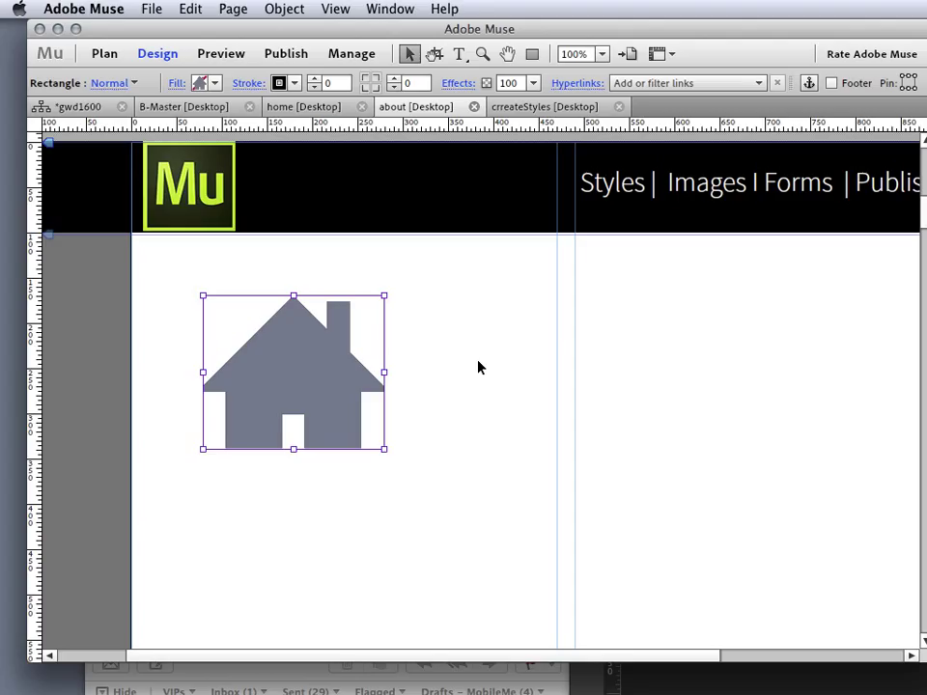
{"action": "mouse_move", "coordinate": [486, 371]}
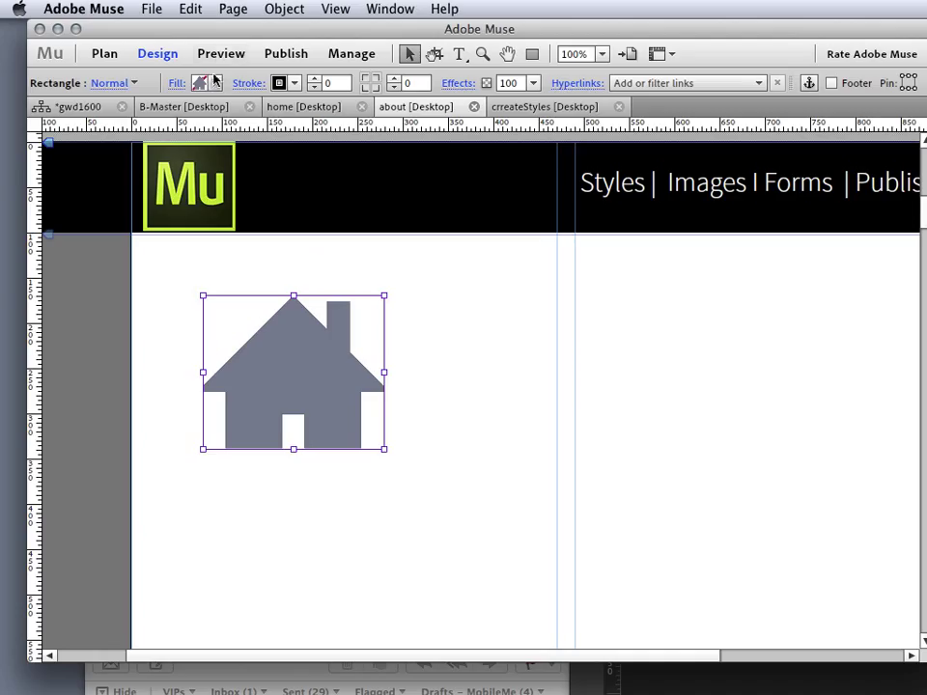
{"action": "left_click", "coordinate": [220, 54]}
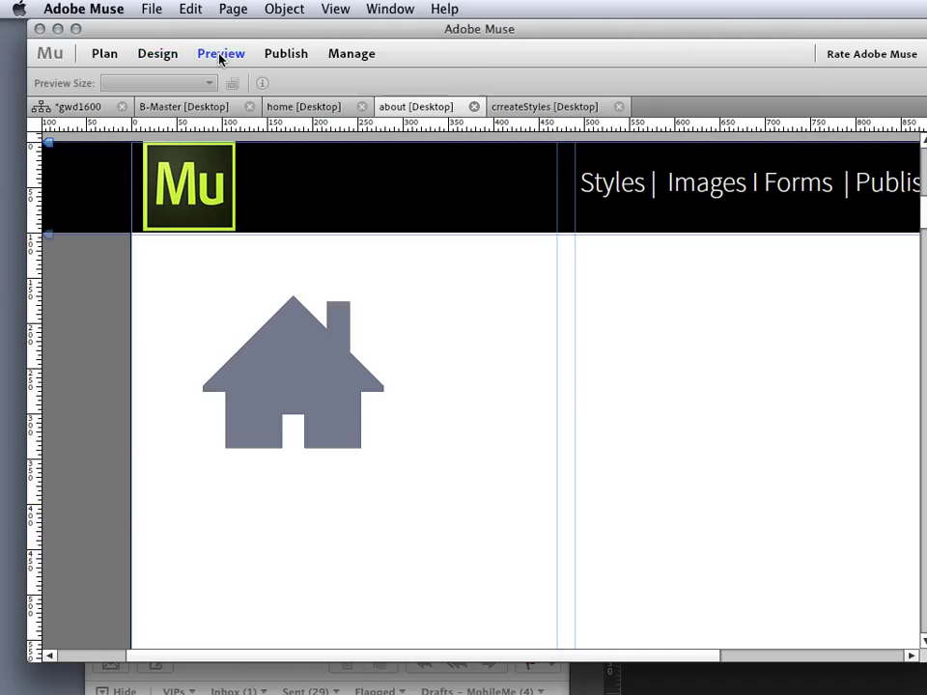
Test the house button's rollover darkening in Preview, then return to Design view.
{"action": "left_click", "coordinate": [220, 54]}
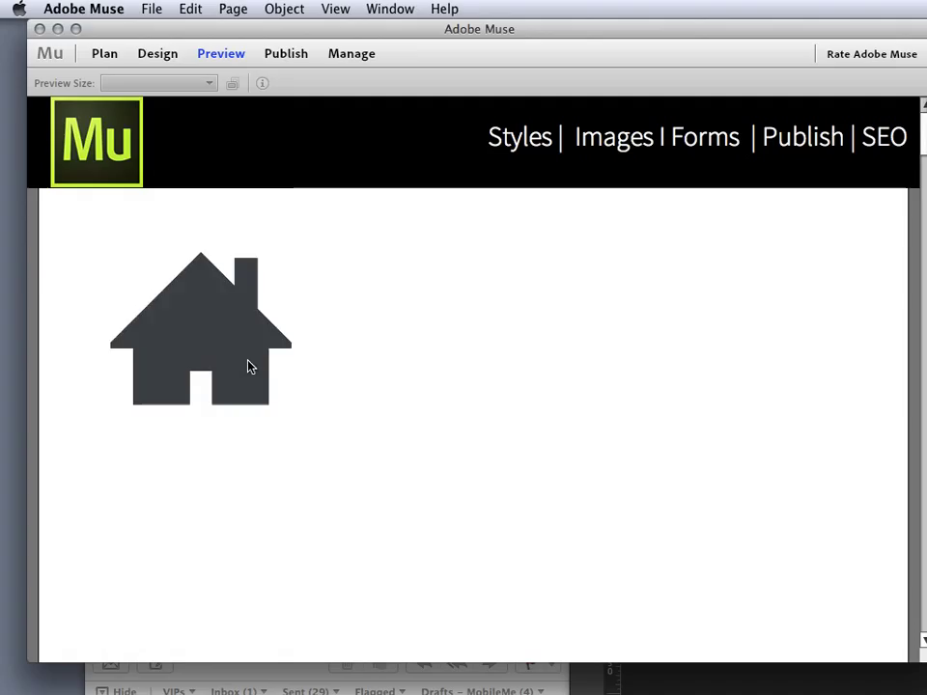
{"action": "mouse_move", "coordinate": [243, 386]}
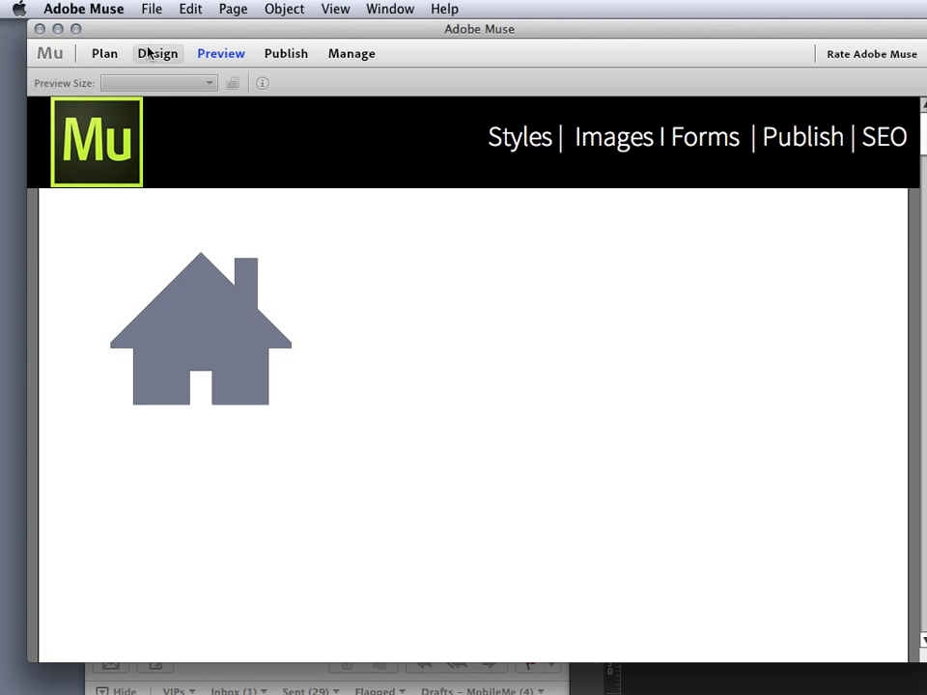
{"action": "left_click", "coordinate": [156, 54]}
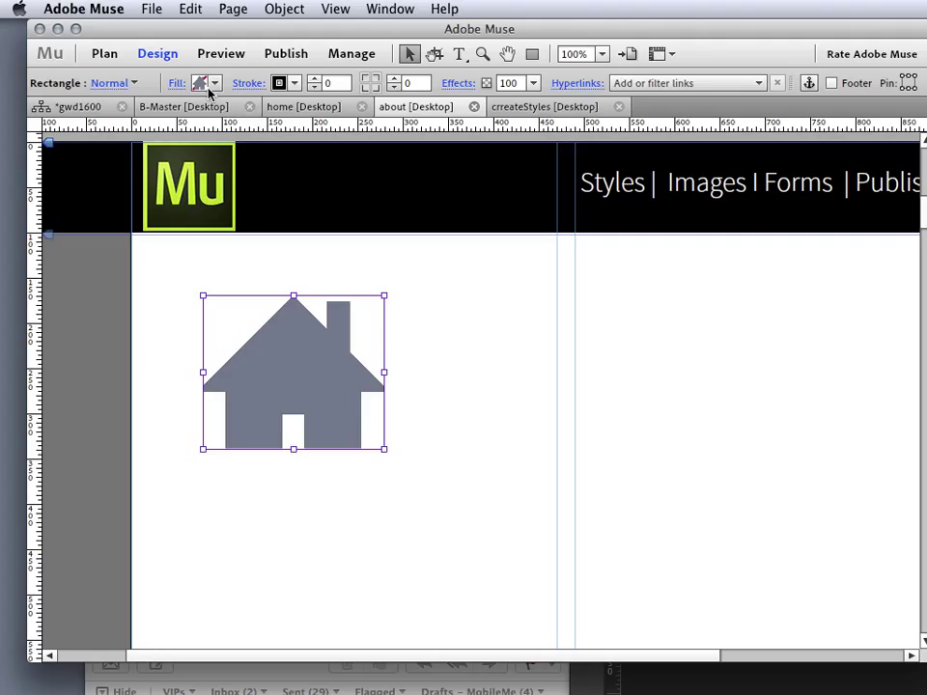
{"action": "mouse_move", "coordinate": [200, 83]}
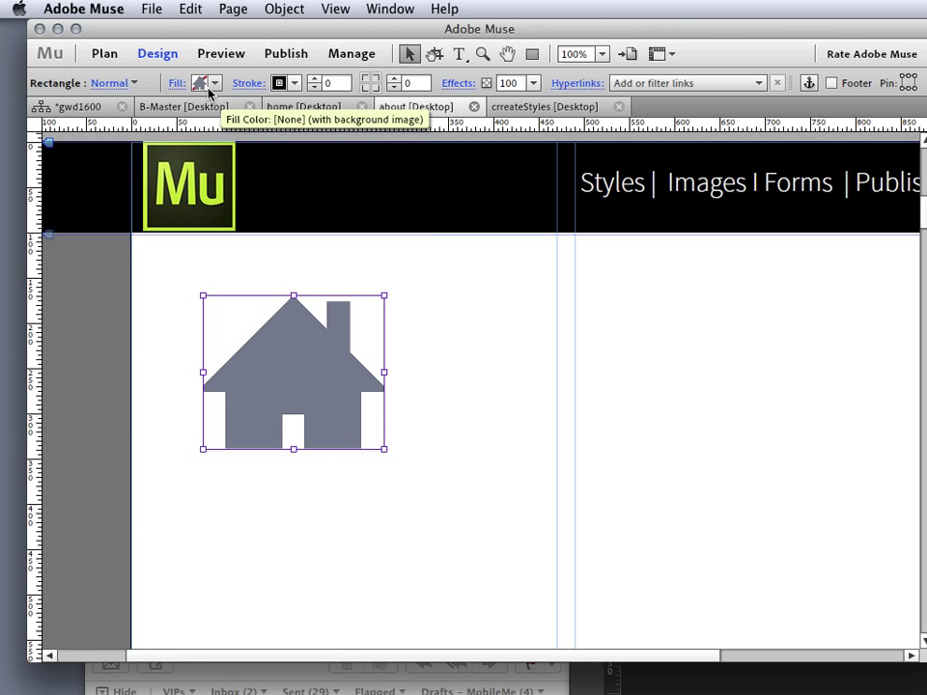
Place homePSbuttonState.psd again with default states as a second, smaller button.
{"action": "left_click", "coordinate": [154, 7]}
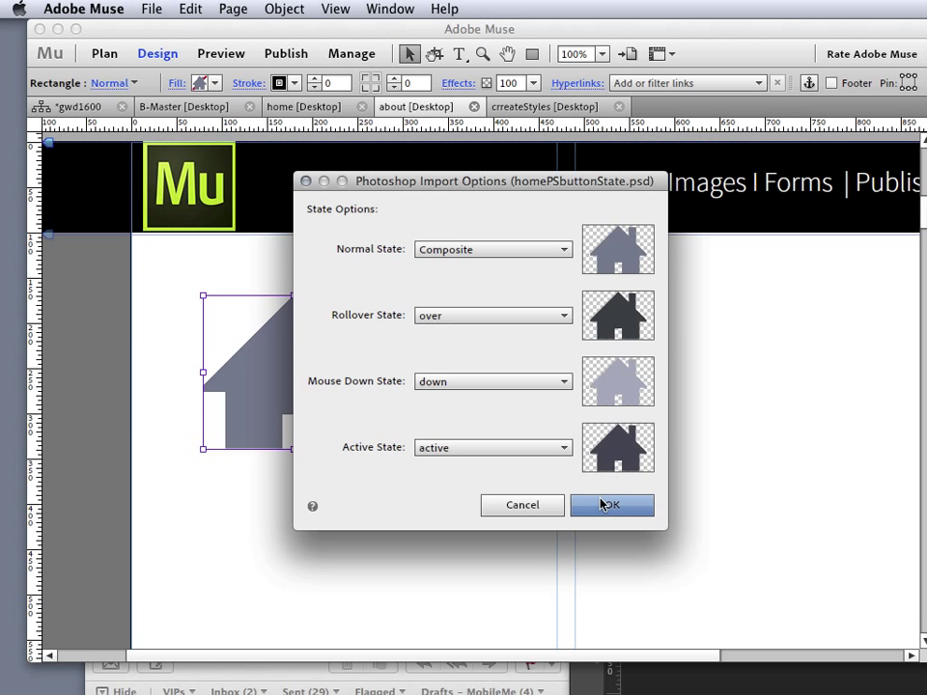
{"action": "left_click", "coordinate": [612, 506]}
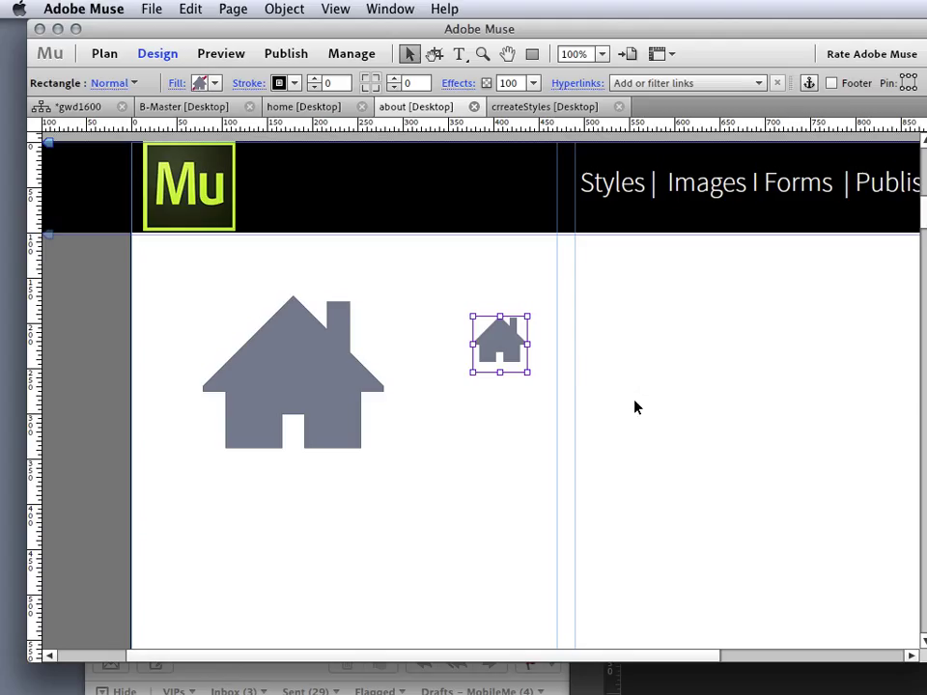
{"action": "mouse_move", "coordinate": [579, 374]}
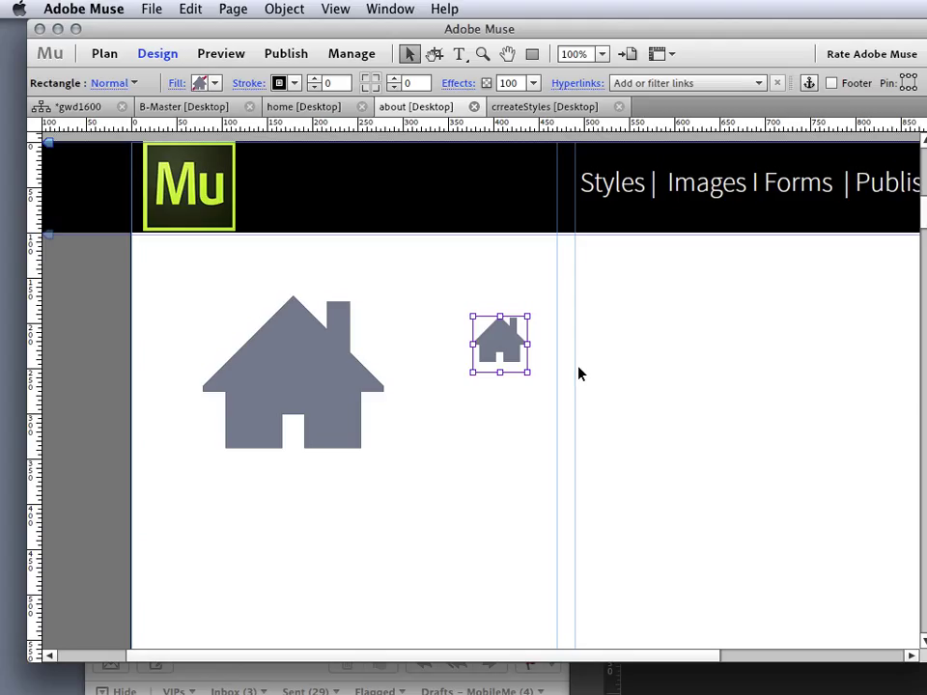